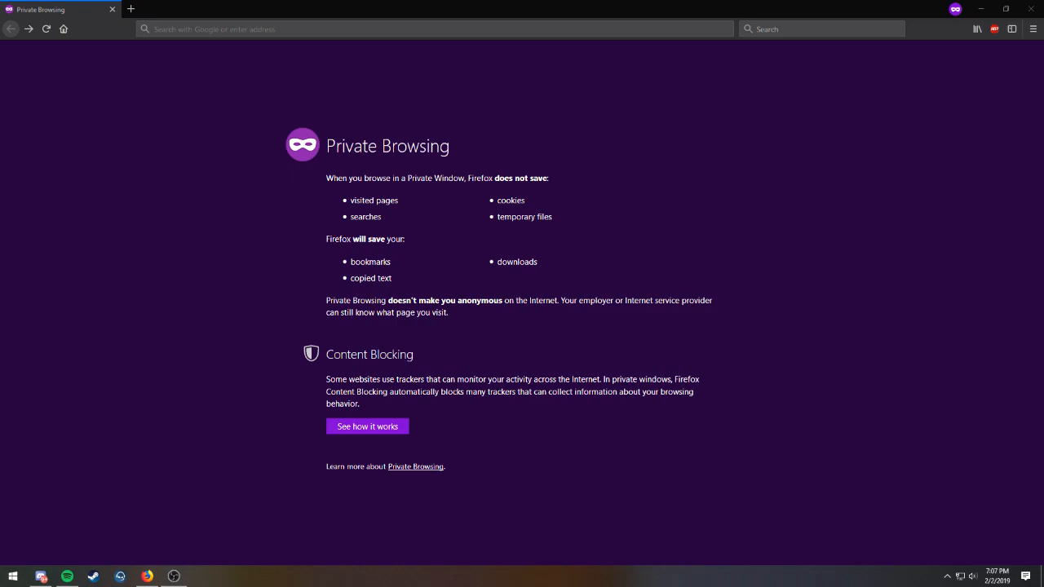
{"action": "mouse_move", "coordinate": [609, 5]}
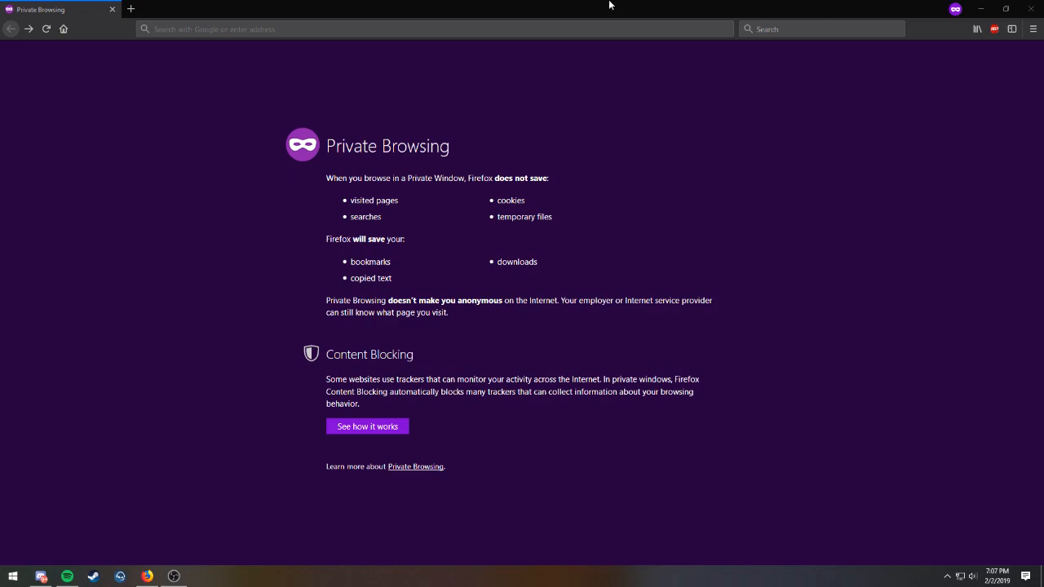
Step: Enter adsbexchange.com in the browser address bar
{"action": "left_click", "coordinate": [432, 28]}
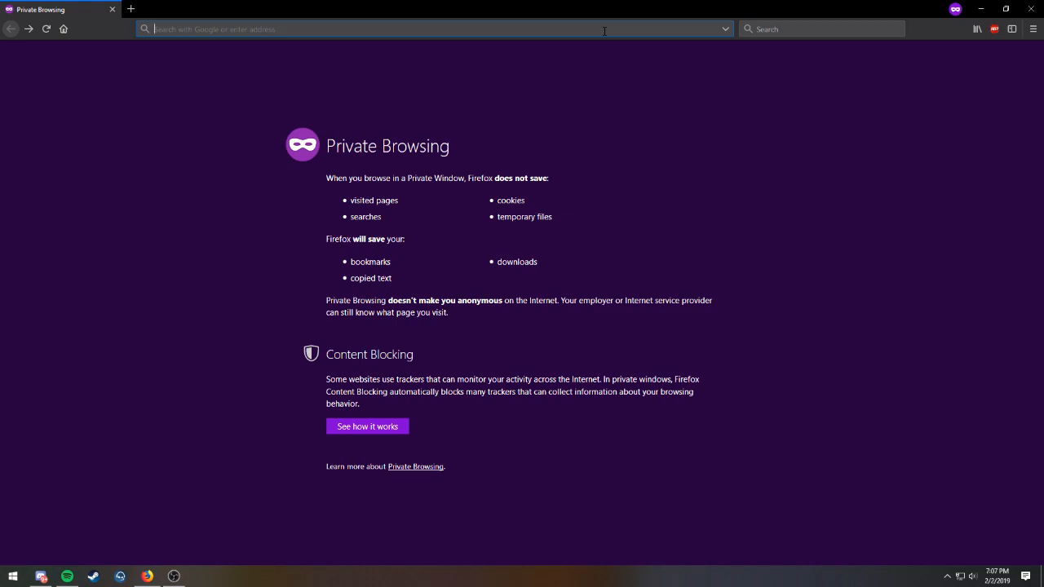
{"action": "type", "text": "adsbexchange.com"}
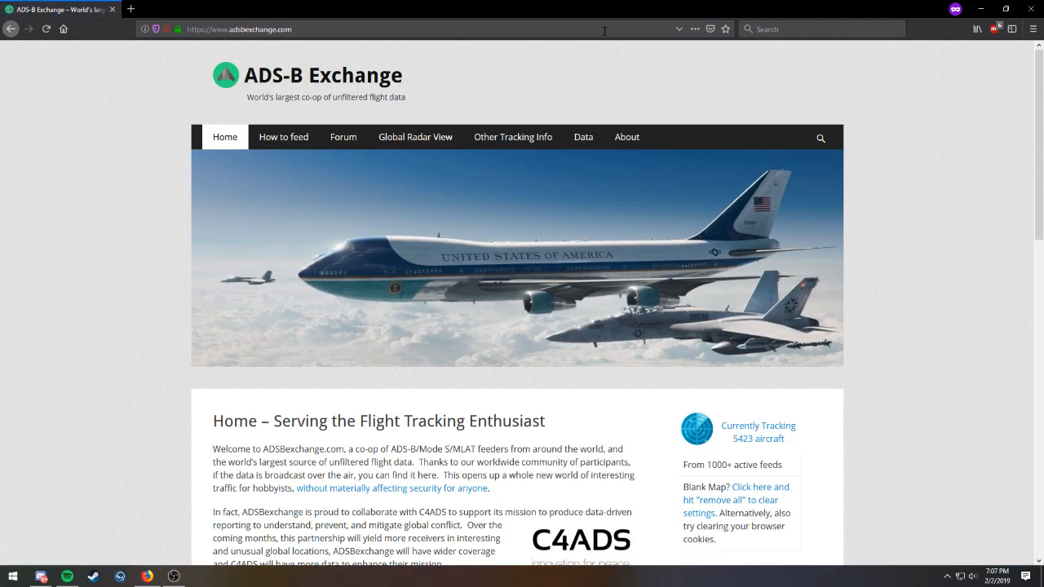
{"action": "mouse_move", "coordinate": [742, 430]}
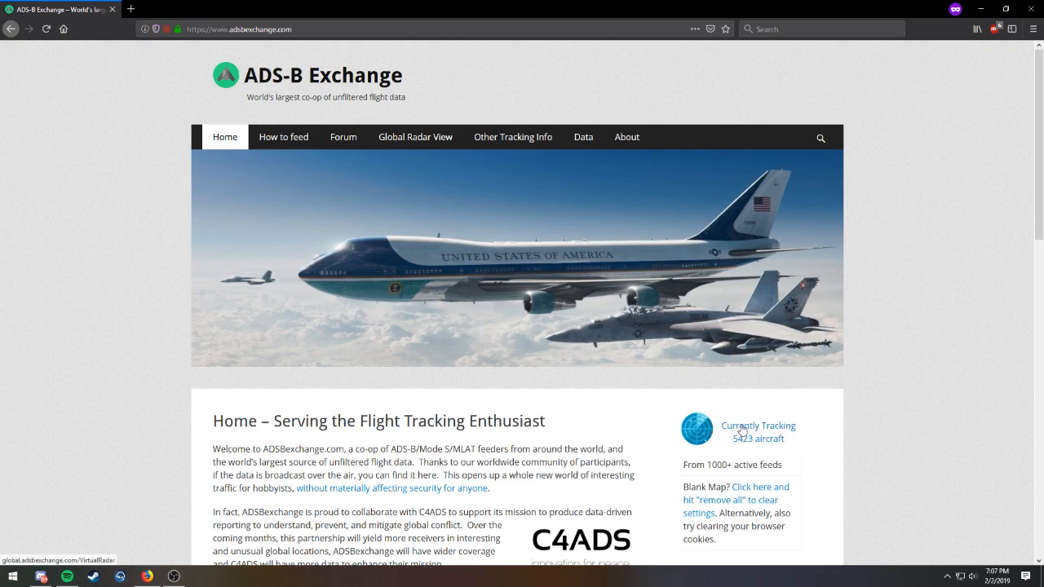
{"action": "mouse_move", "coordinate": [758, 433]}
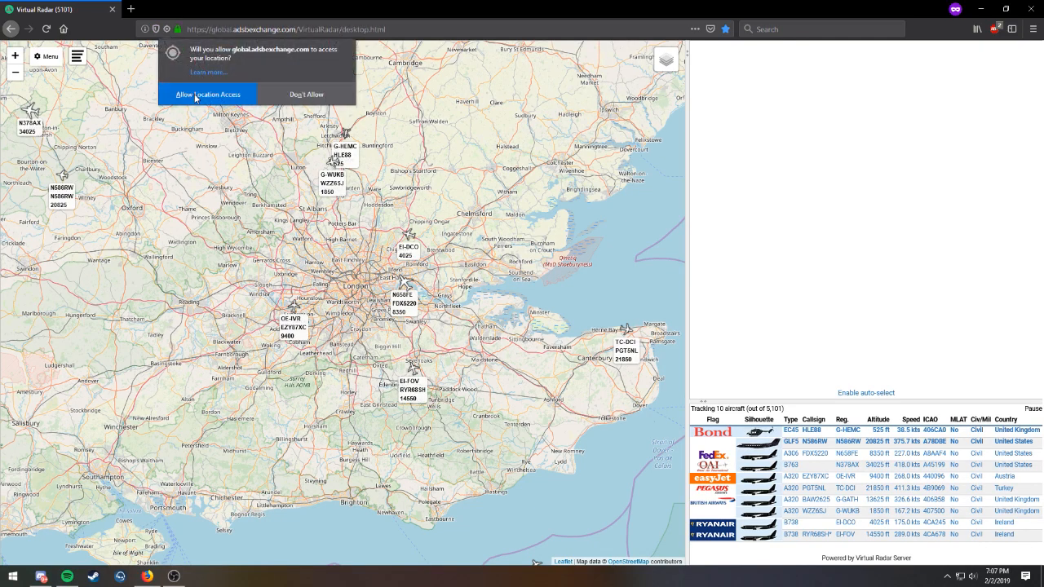
Step: Allow location access and switch the radar map to the Carto Dark basemap
{"action": "left_click", "coordinate": [207, 94]}
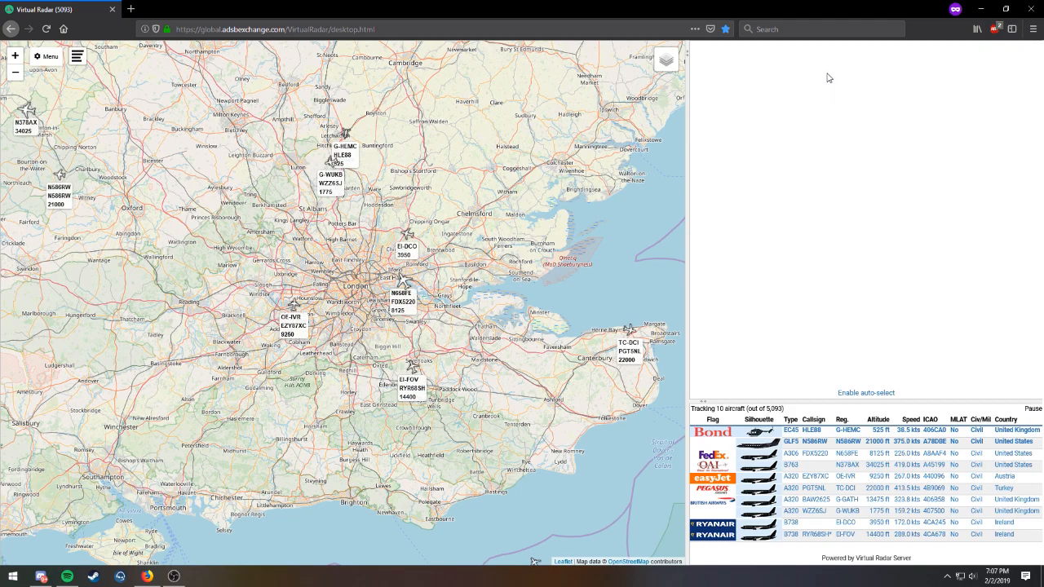
{"action": "left_click", "coordinate": [666, 59]}
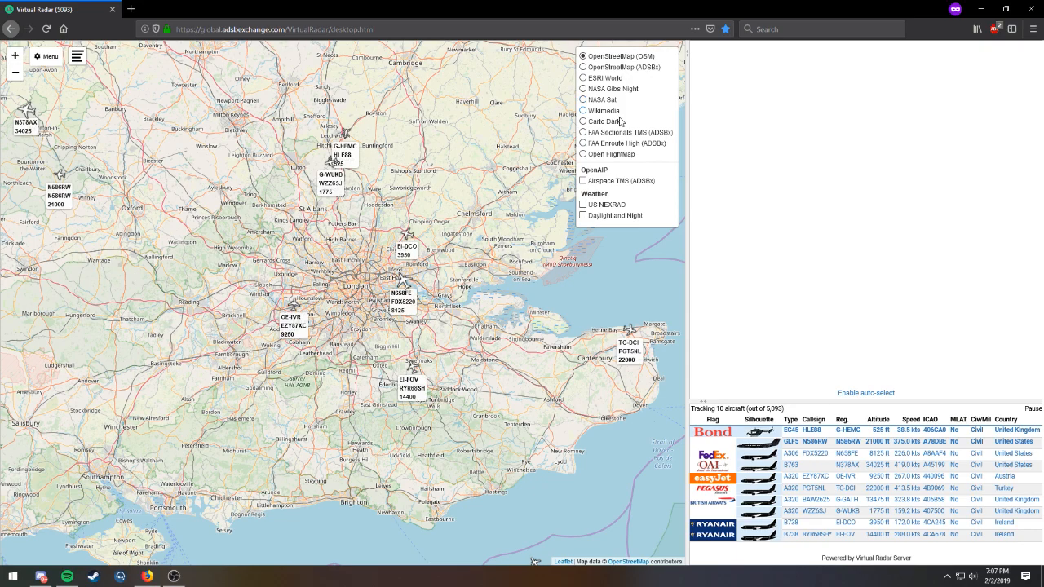
{"action": "left_click", "coordinate": [583, 121]}
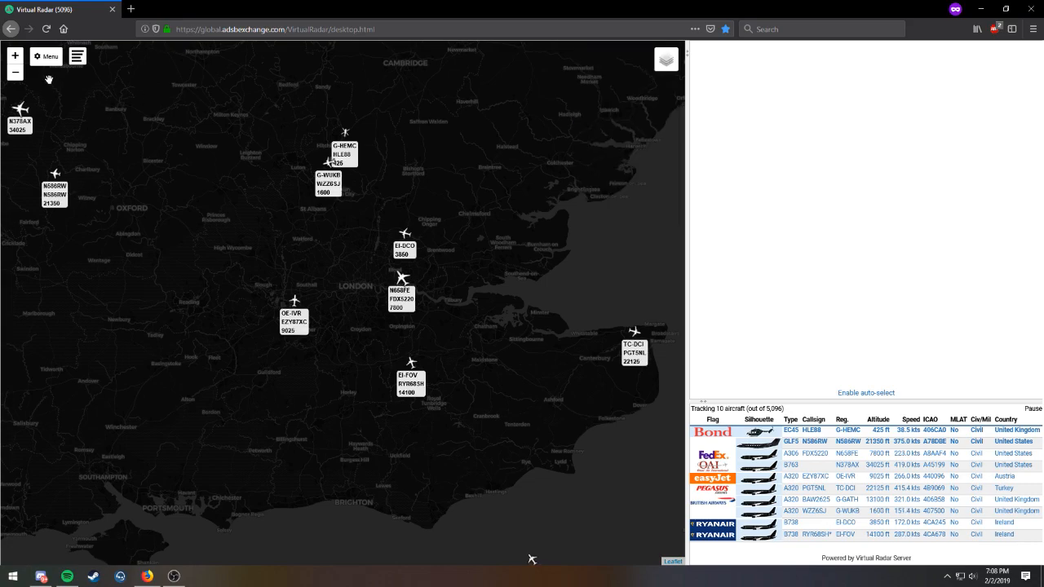
{"action": "mouse_move", "coordinate": [75, 93]}
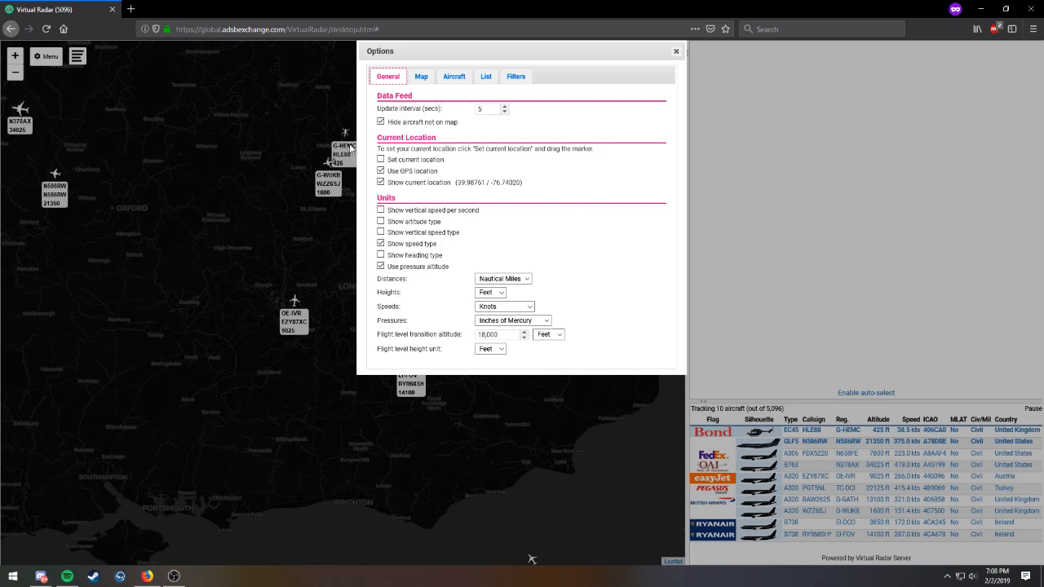
Step: Add a Military filter on the Options Filters tab, then close Options
{"action": "left_click", "coordinate": [516, 76]}
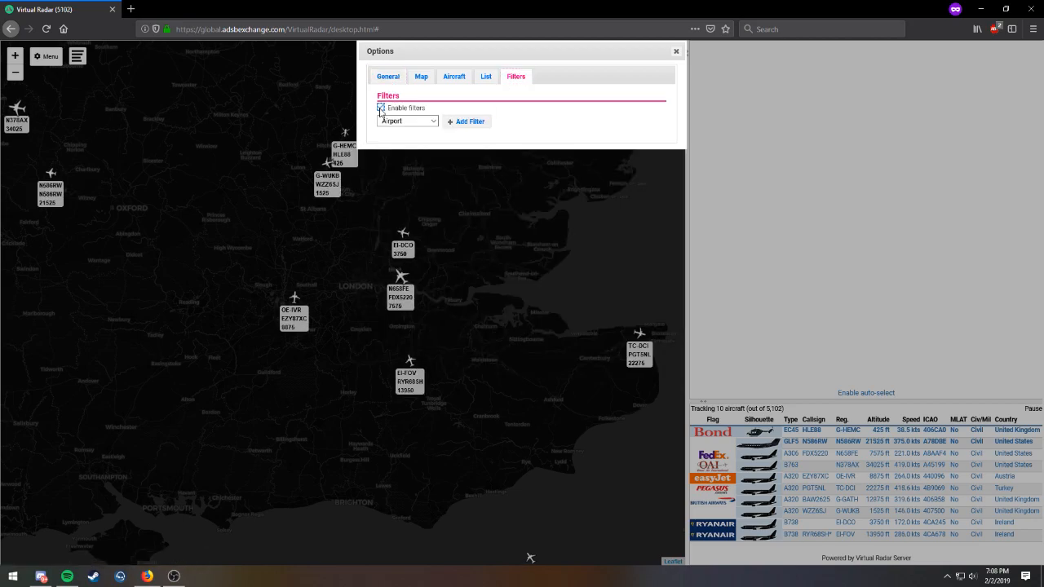
{"action": "left_click", "coordinate": [408, 120]}
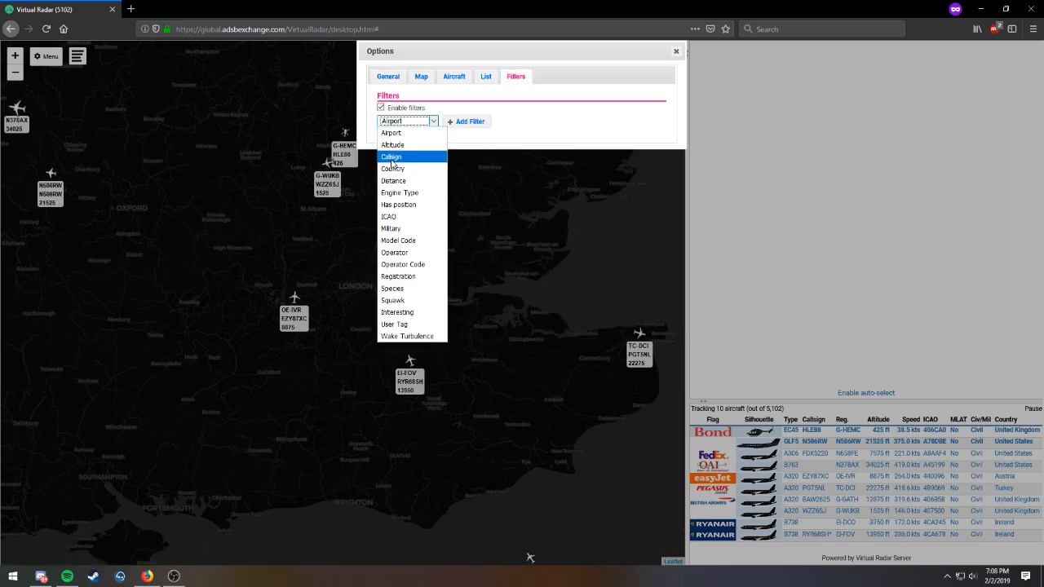
{"action": "left_click", "coordinate": [391, 229]}
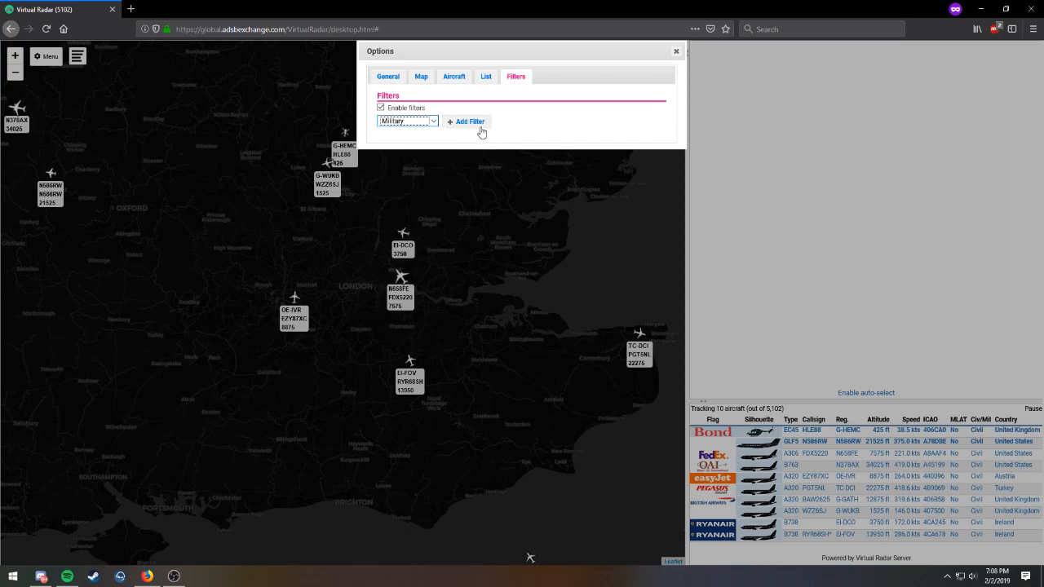
{"action": "left_click", "coordinate": [466, 121]}
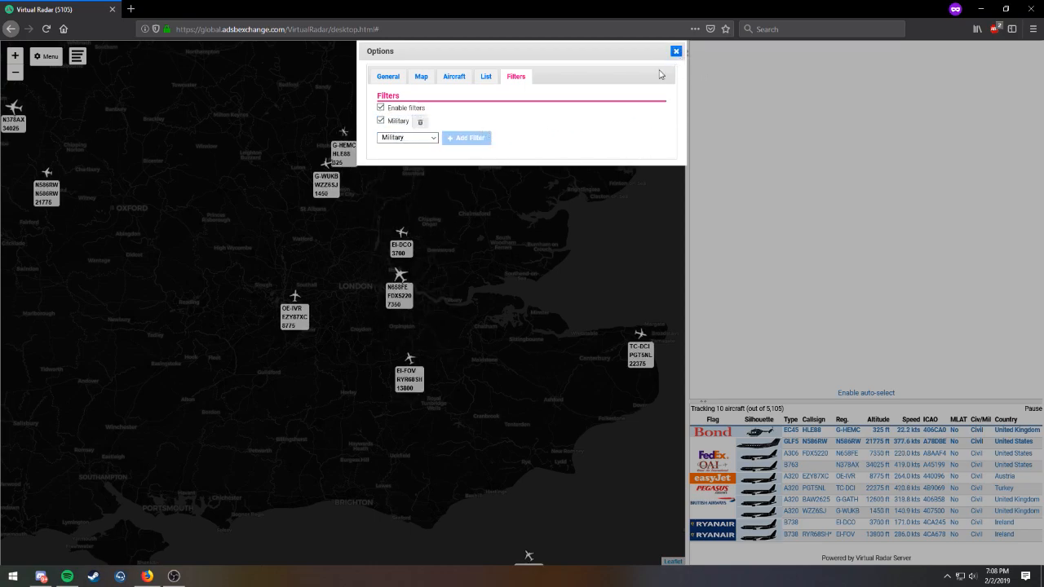
{"action": "left_click", "coordinate": [675, 50]}
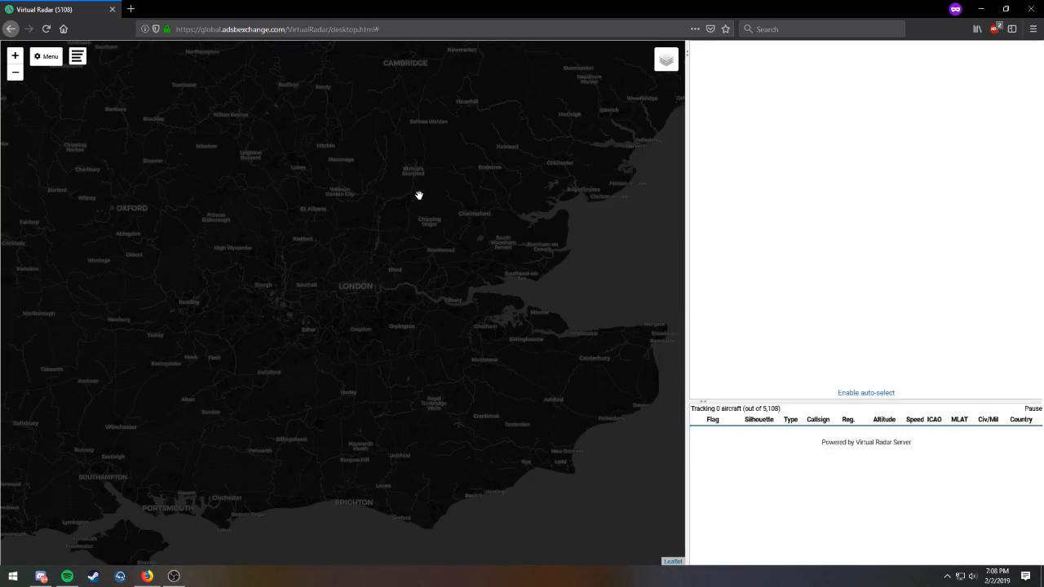
{"action": "mouse_move", "coordinate": [511, 161]}
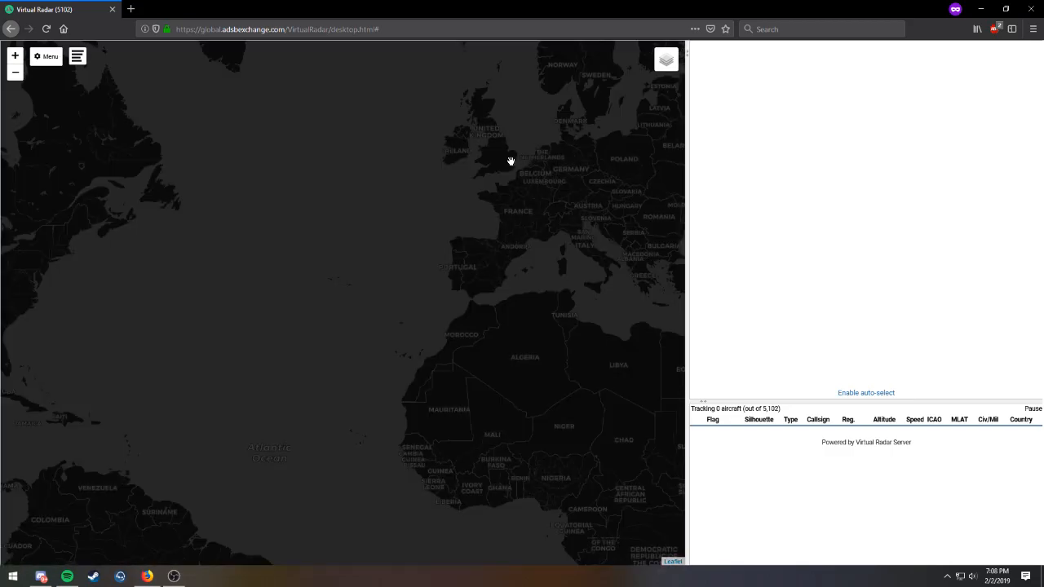
Step: Pan to North America and view details for CNV4381, SLEW92 and RCH467
{"action": "left_click_drag", "start_coordinate": [510, 160], "coordinate": [361, 188]}
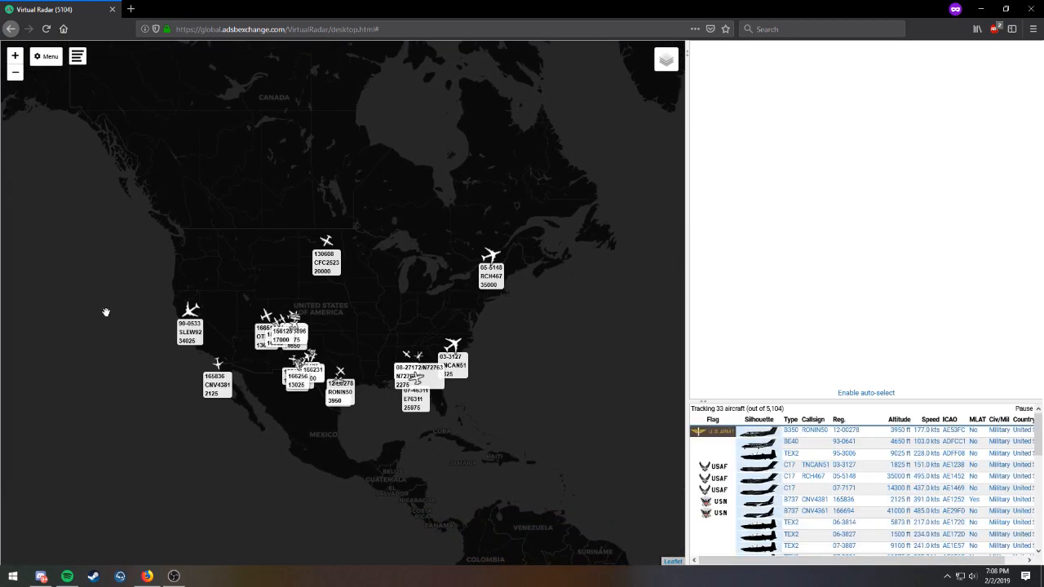
{"action": "left_click", "coordinate": [845, 499]}
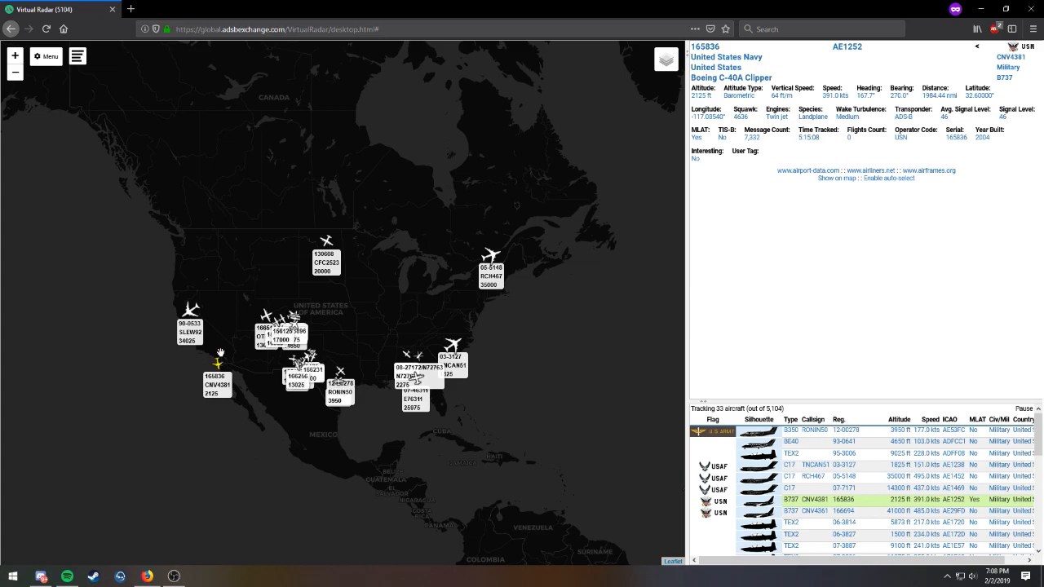
{"action": "left_click", "coordinate": [190, 325]}
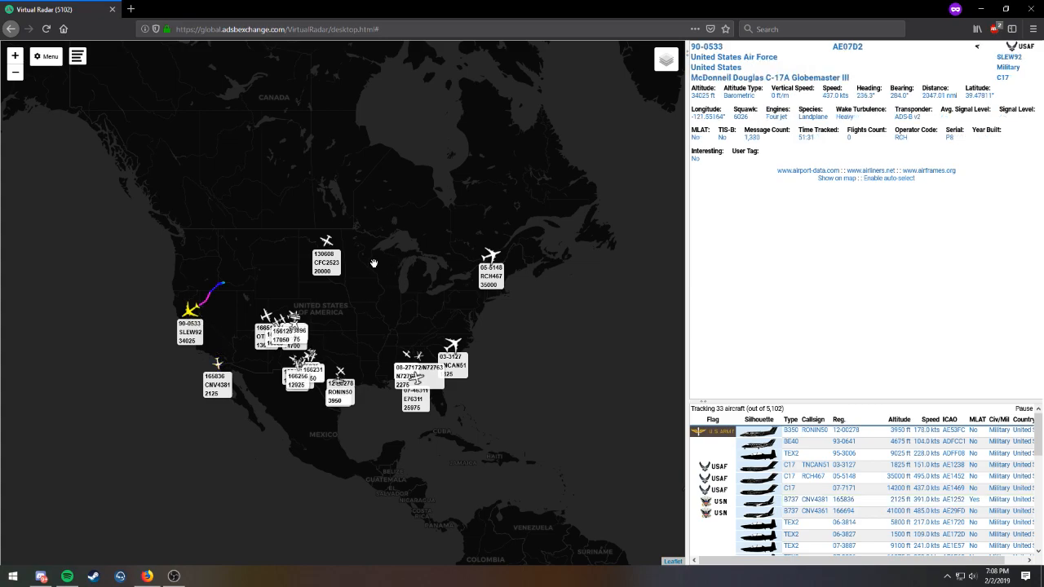
{"action": "left_click", "coordinate": [491, 257]}
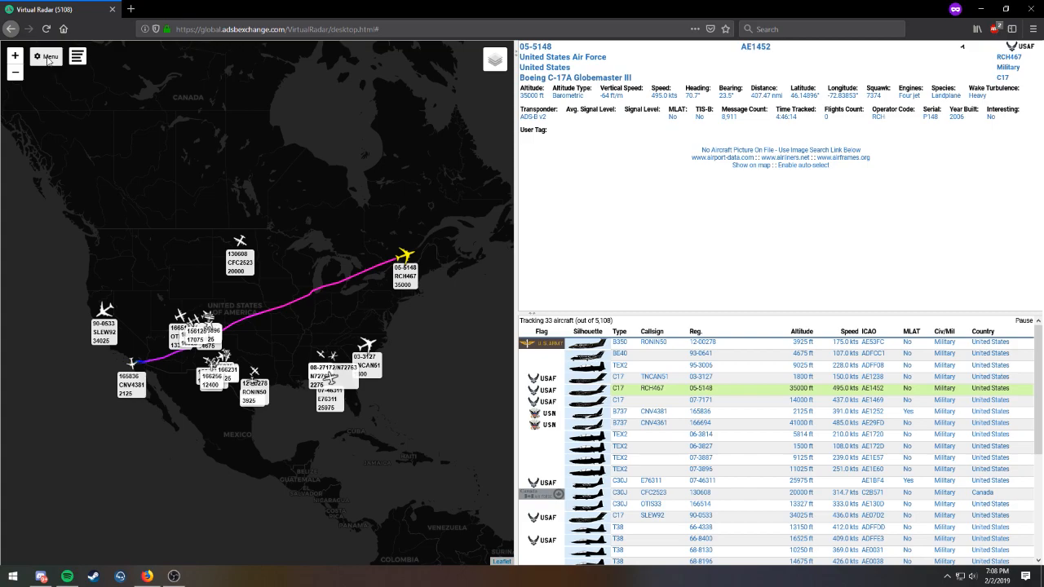
Step: Unlock the Aircraft Details field list in Options and delete unwanted fields
{"action": "left_click", "coordinate": [45, 55]}
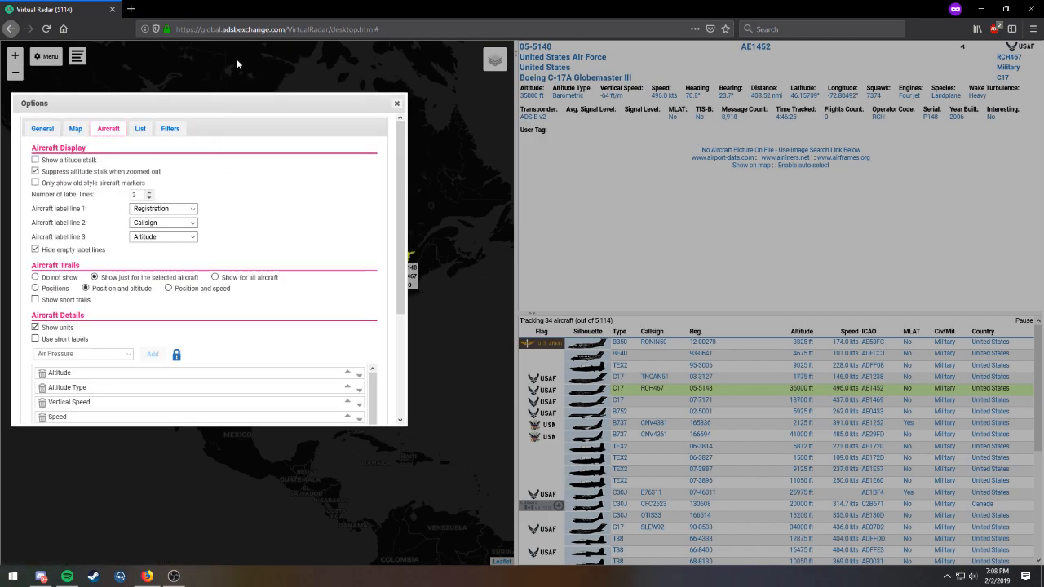
{"action": "mouse_move", "coordinate": [981, 180]}
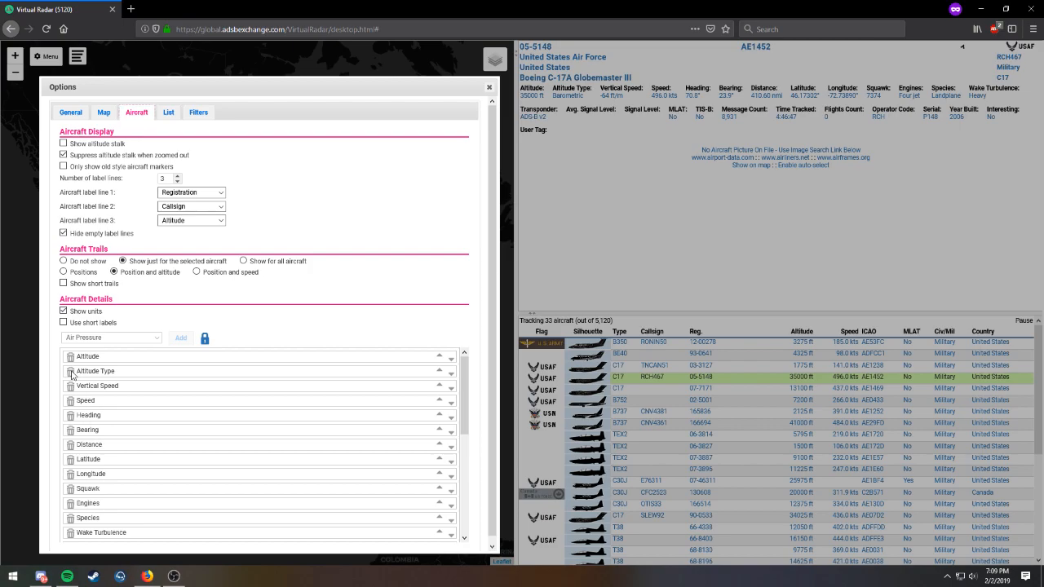
{"action": "mouse_move", "coordinate": [208, 333]}
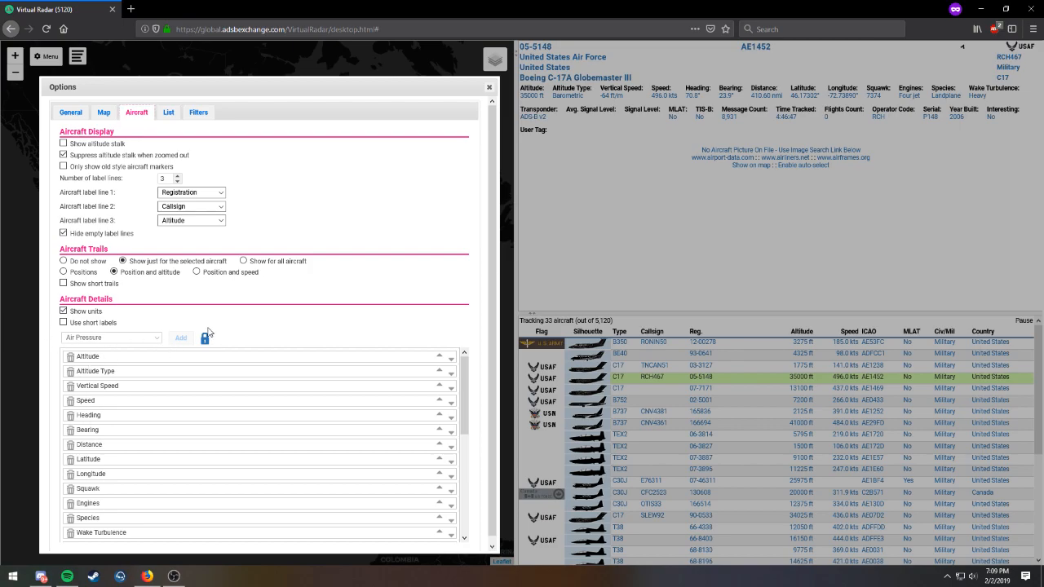
{"action": "left_click", "coordinate": [205, 338]}
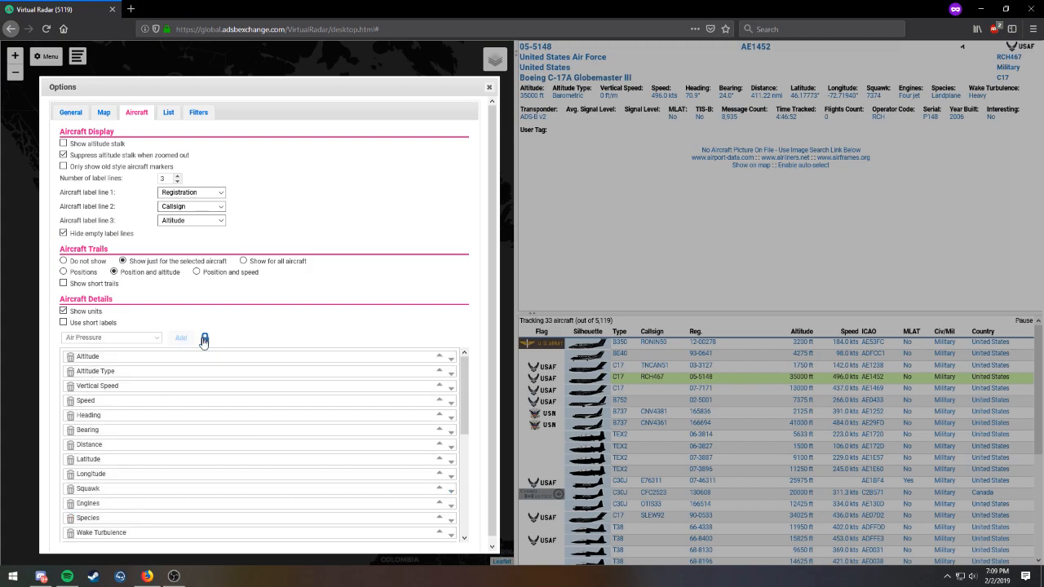
{"action": "left_click", "coordinate": [204, 338]}
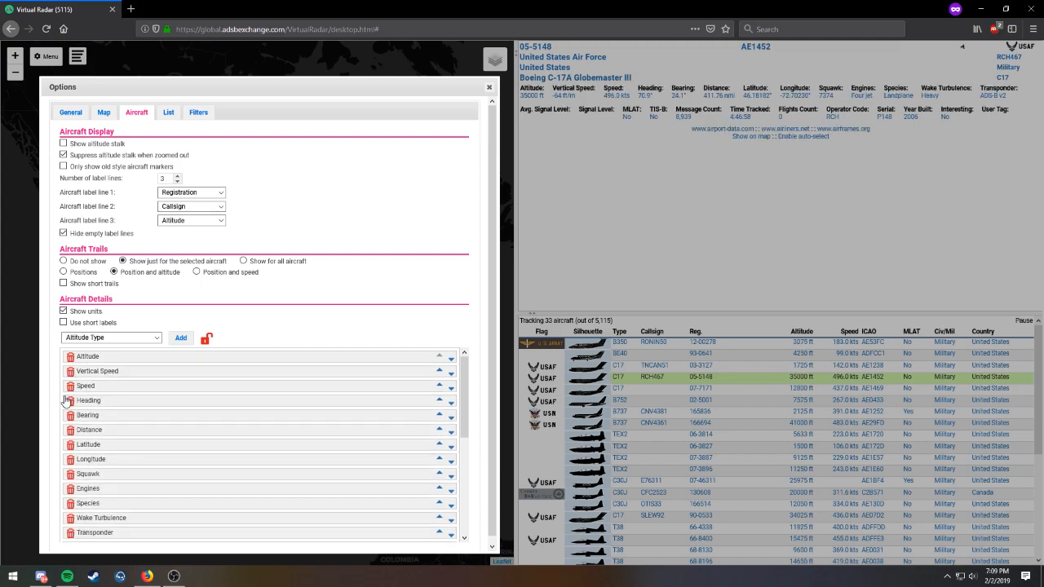
{"action": "left_click", "coordinate": [70, 400]}
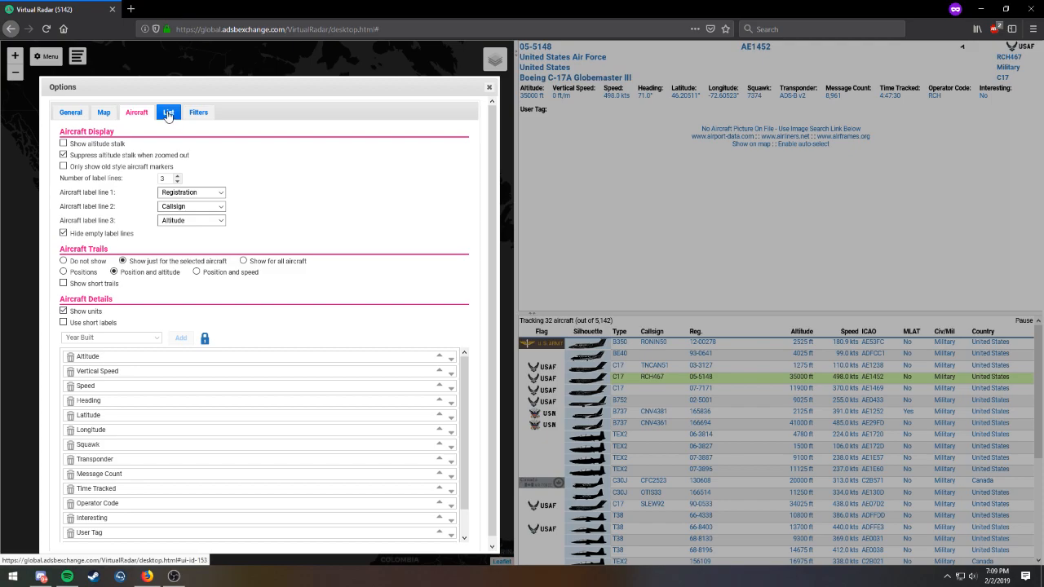
Step: Replace the list's MLAT column with Squawk, lock the columns, and close Options
{"action": "left_click", "coordinate": [158, 111]}
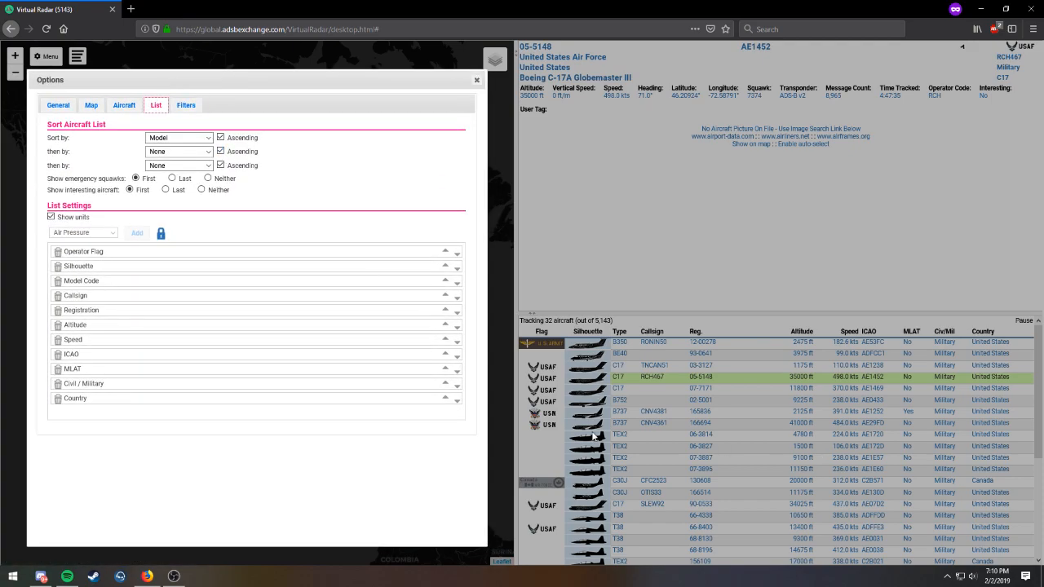
{"action": "mouse_move", "coordinate": [639, 397]}
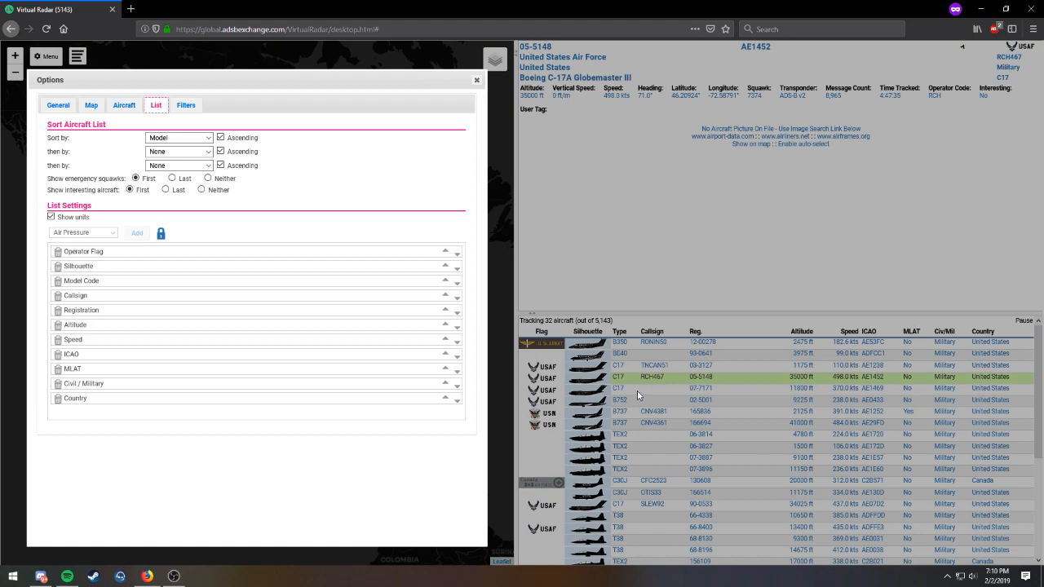
{"action": "left_click", "coordinate": [161, 233]}
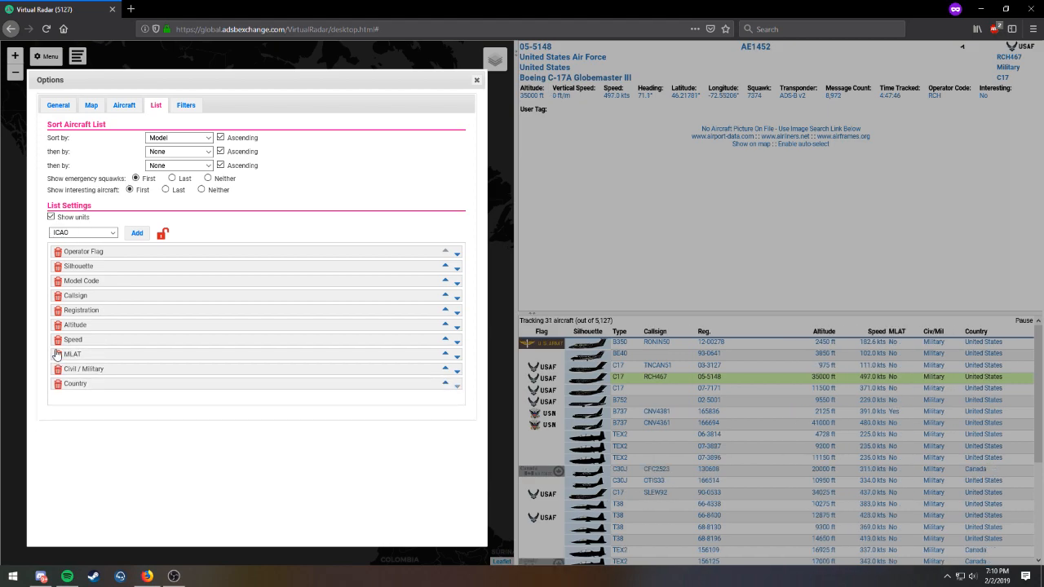
{"action": "left_click", "coordinate": [58, 354]}
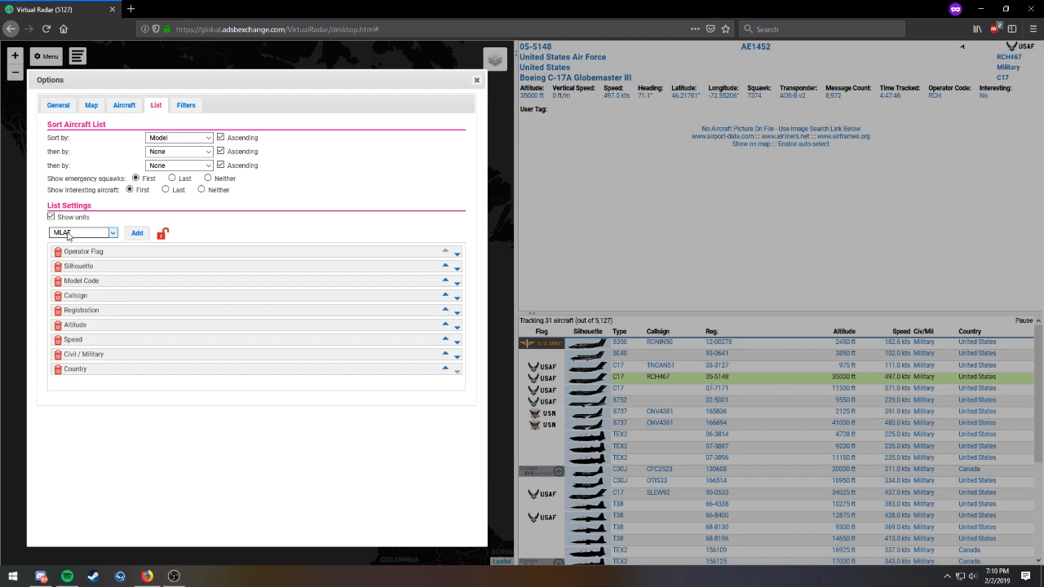
{"action": "left_click", "coordinate": [81, 232]}
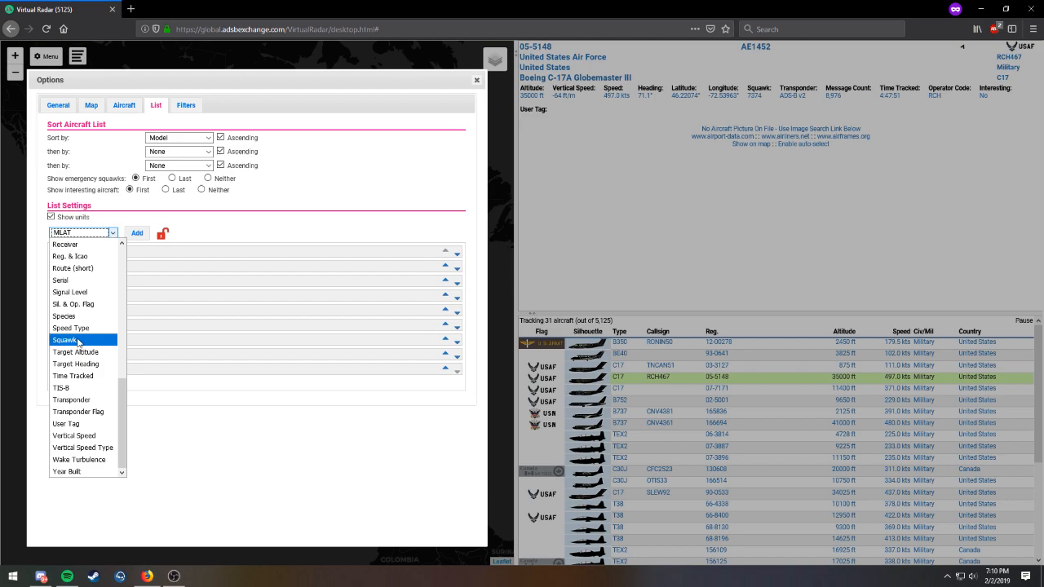
{"action": "left_click", "coordinate": [66, 339]}
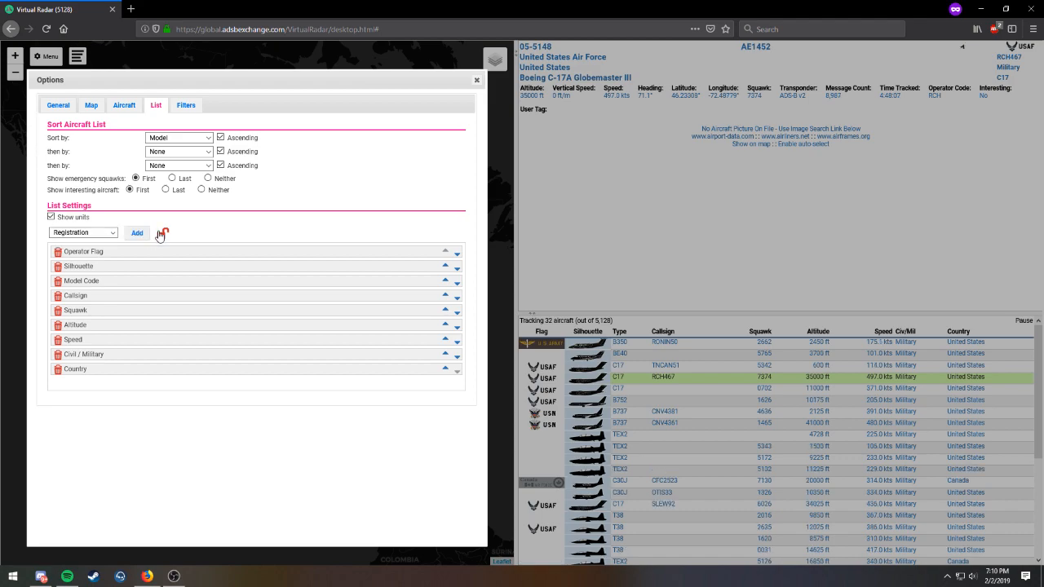
{"action": "left_click", "coordinate": [162, 233]}
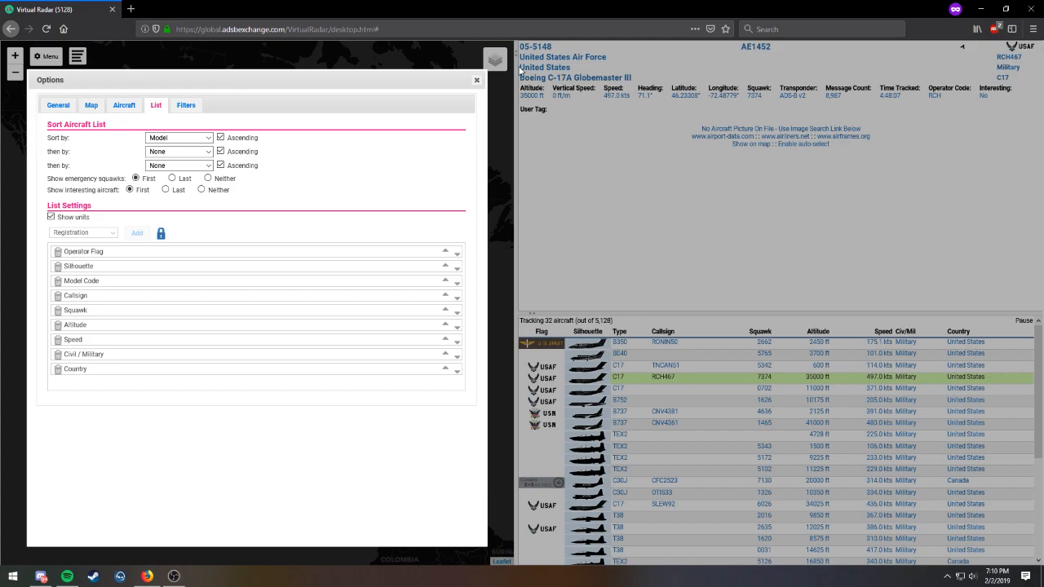
{"action": "left_click", "coordinate": [477, 80]}
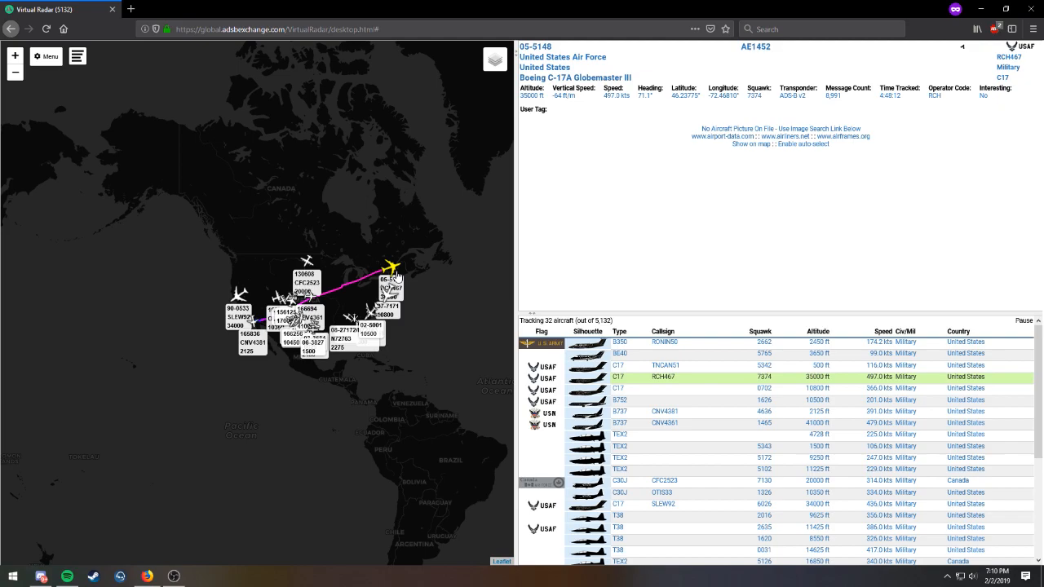
{"action": "mouse_move", "coordinate": [603, 135]}
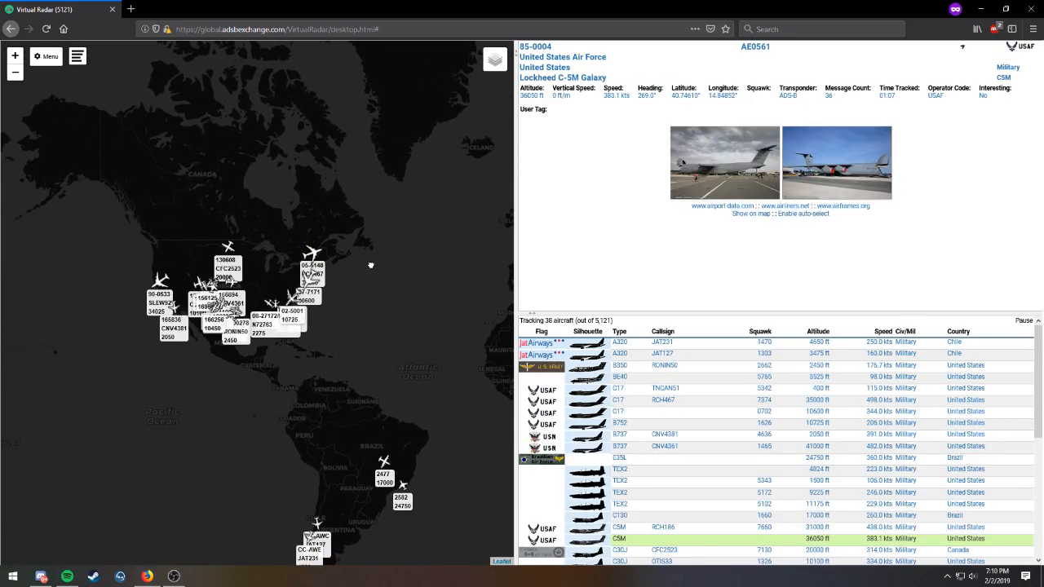
{"action": "mouse_move", "coordinate": [337, 248]}
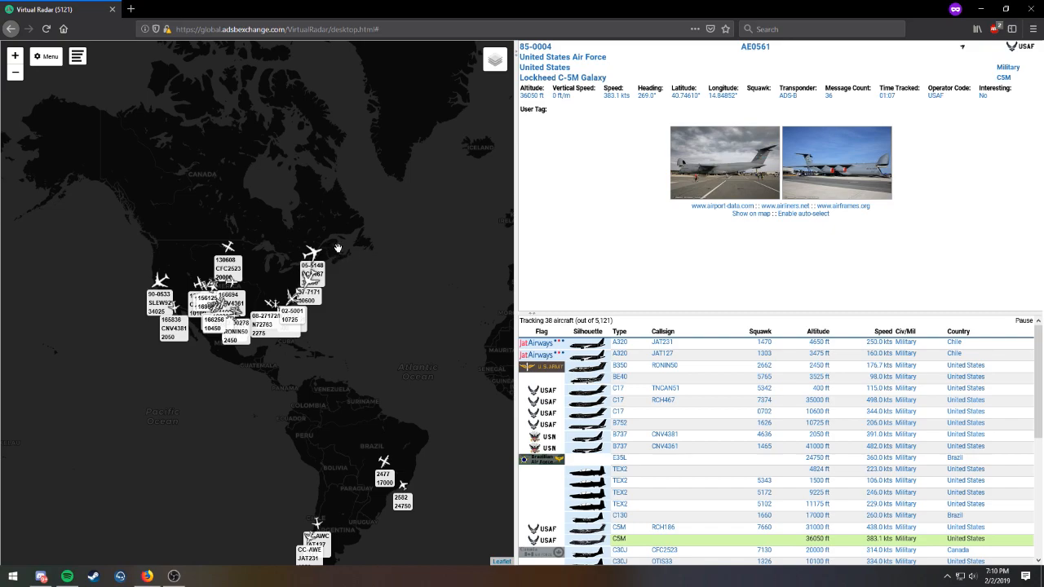
{"action": "mouse_move", "coordinate": [317, 171]}
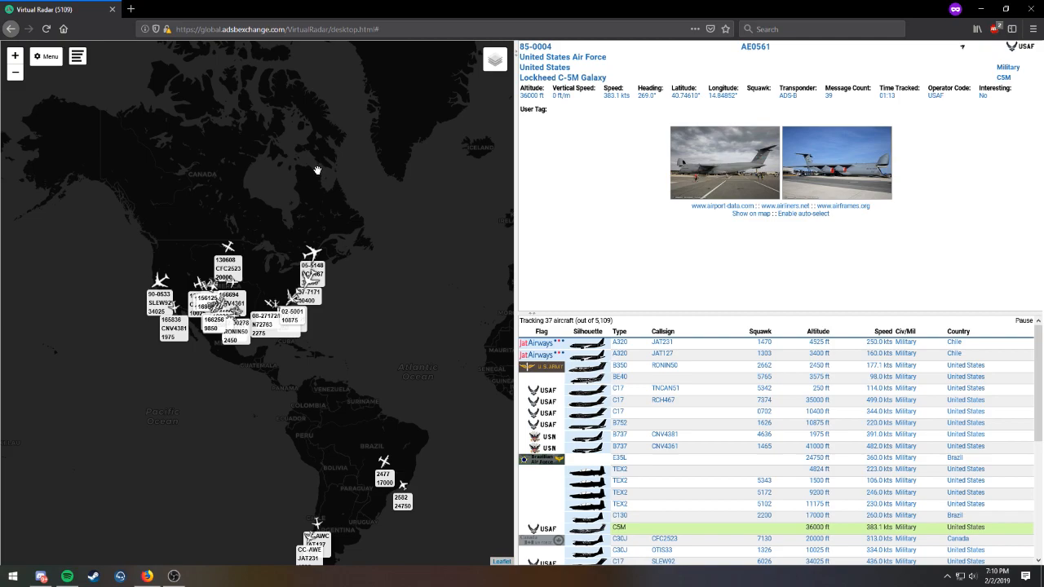
{"action": "mouse_move", "coordinate": [317, 215]}
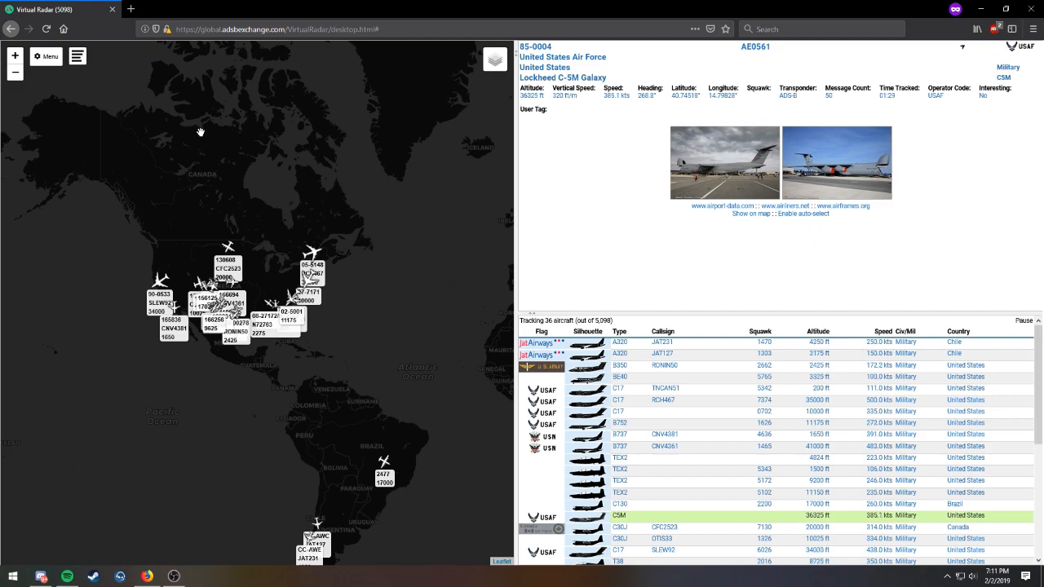
Step: Untick the Military filter, add an Interesting filter, and close Options
{"action": "left_click", "coordinate": [46, 56]}
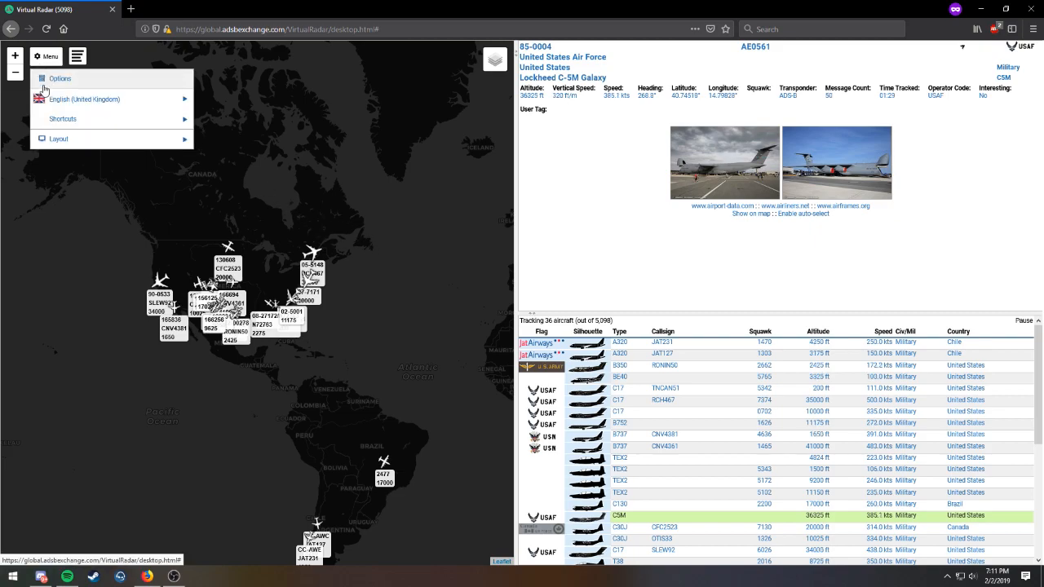
{"action": "left_click", "coordinate": [59, 79]}
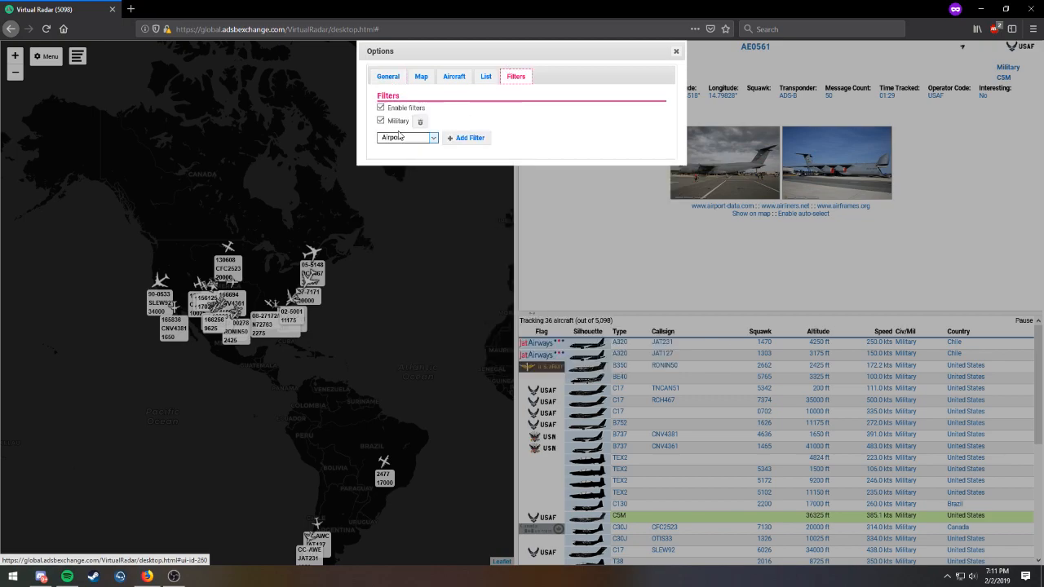
{"action": "left_click", "coordinate": [380, 121]}
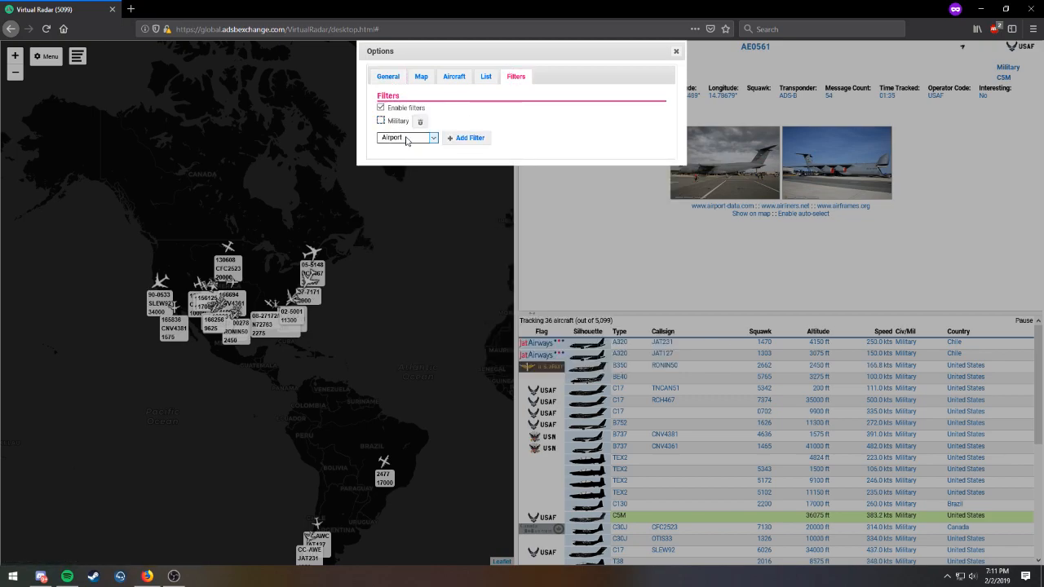
{"action": "left_click", "coordinate": [407, 137]}
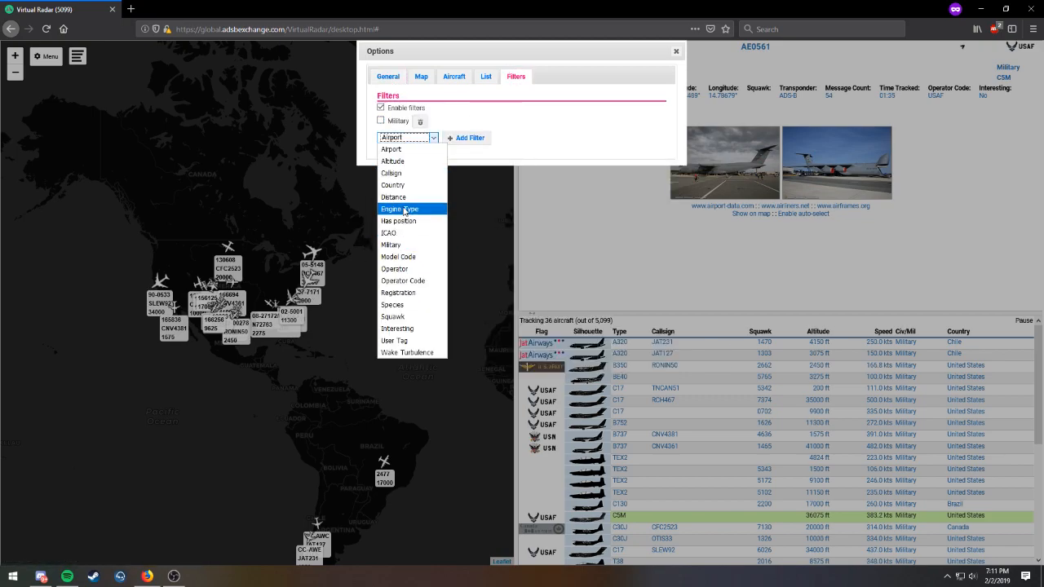
{"action": "left_click", "coordinate": [398, 329]}
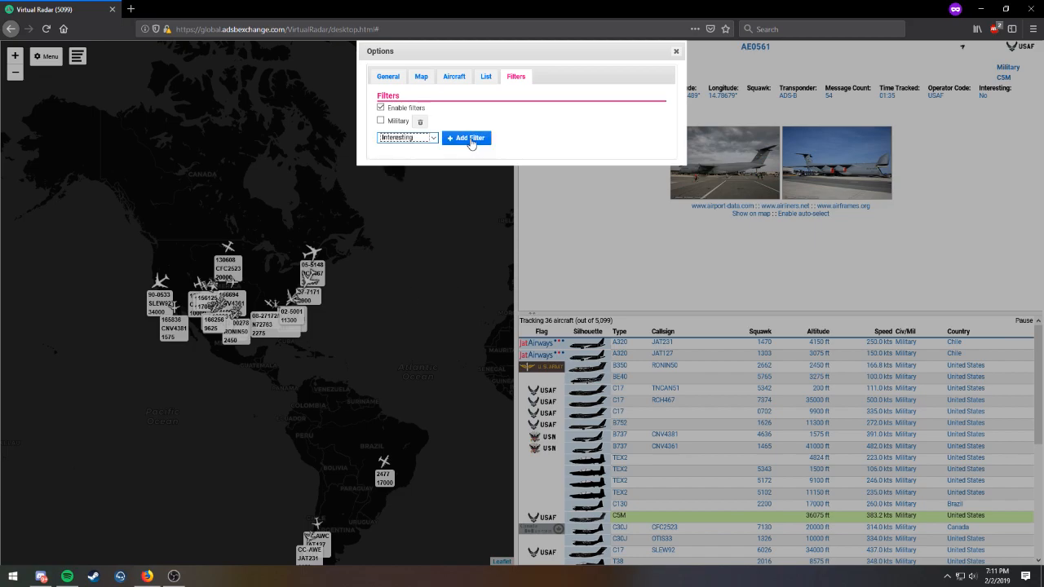
{"action": "left_click", "coordinate": [466, 137]}
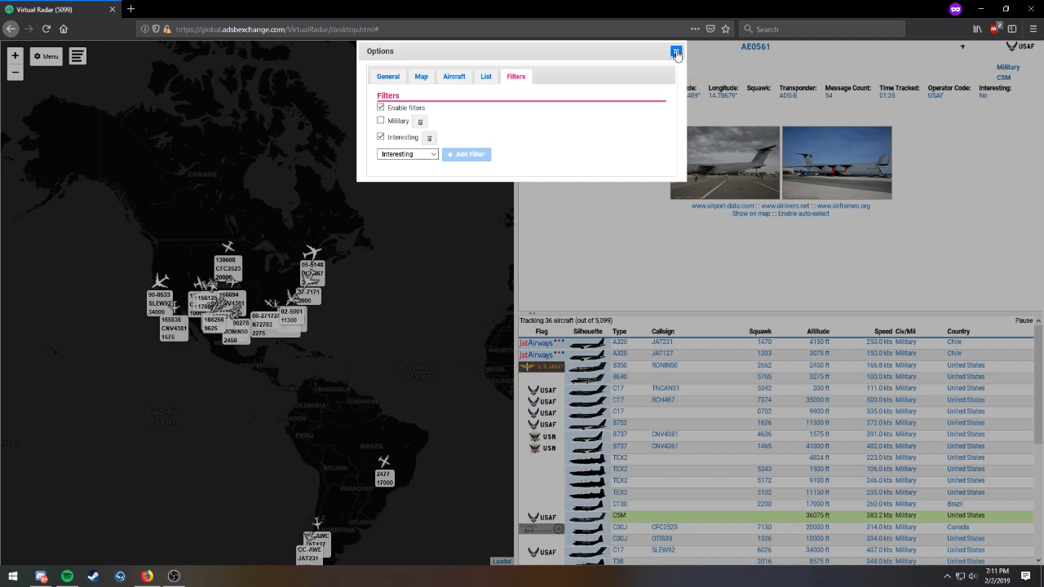
{"action": "left_click", "coordinate": [675, 51]}
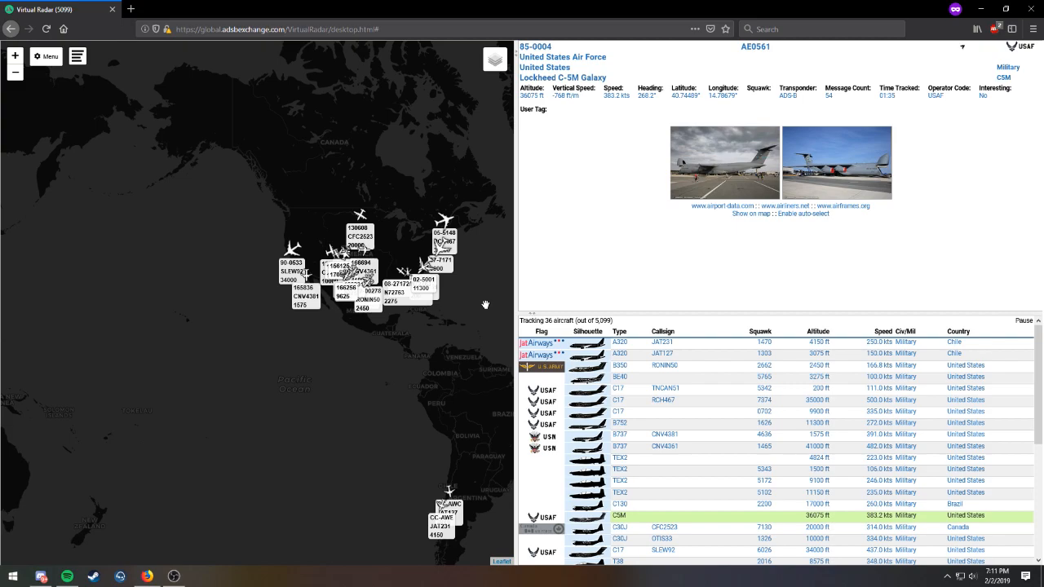
{"action": "mouse_move", "coordinate": [493, 270]}
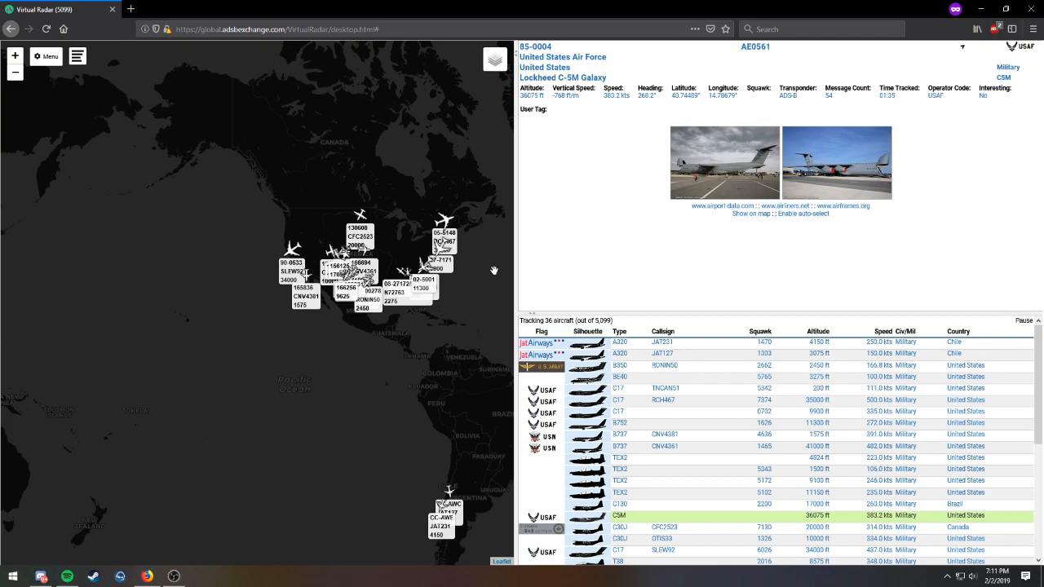
Step: Reopen Options and close it to view the Interesting-filtered map
{"action": "left_click", "coordinate": [46, 56]}
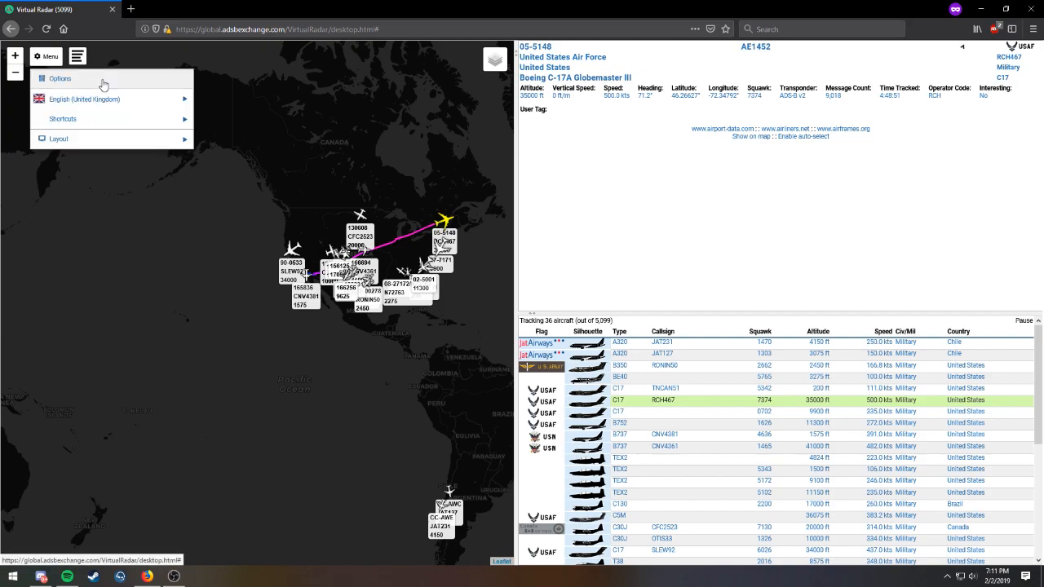
{"action": "left_click", "coordinate": [60, 78]}
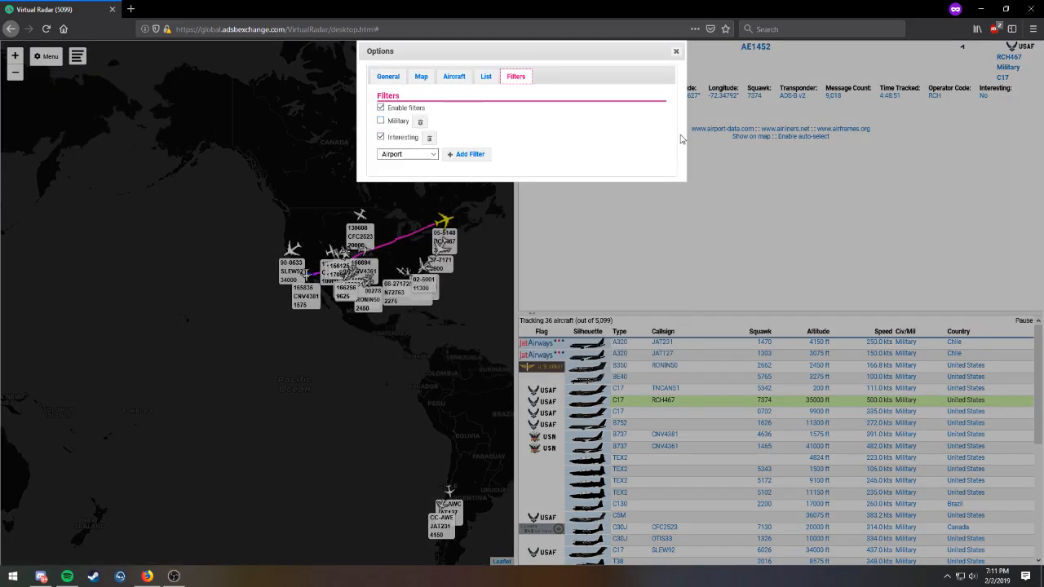
{"action": "left_click", "coordinate": [677, 52]}
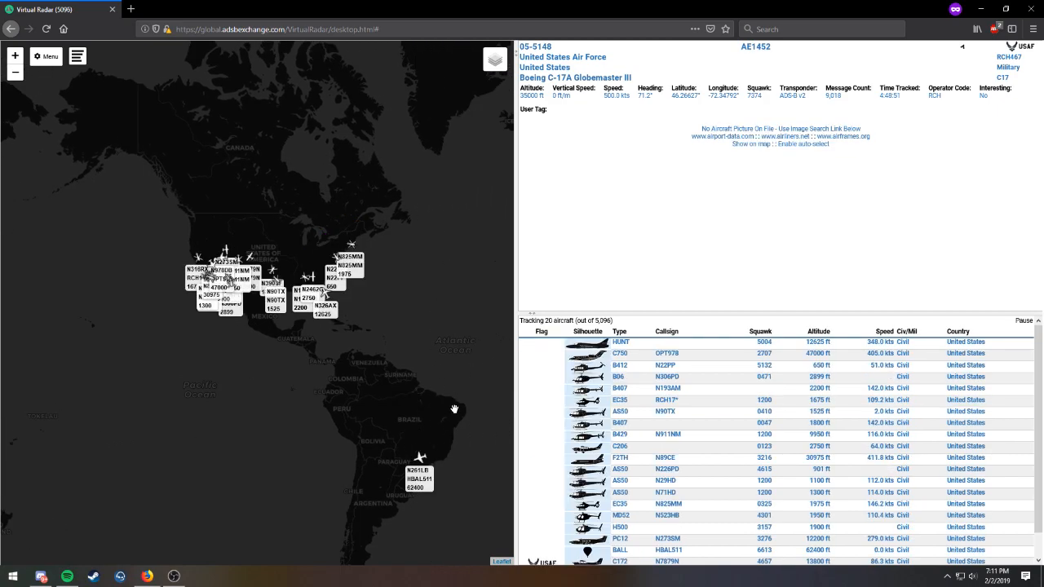
Step: Inspect the Hawker Hunter, T-41D N7879N and Reach Air Medical helicopter details
{"action": "left_click", "coordinate": [661, 503]}
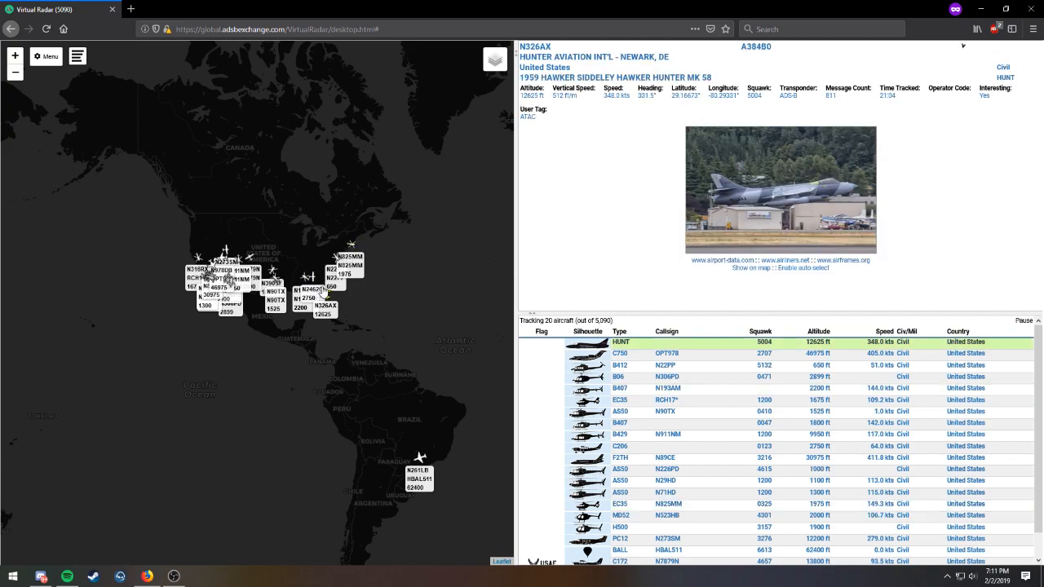
{"action": "mouse_move", "coordinate": [353, 299]}
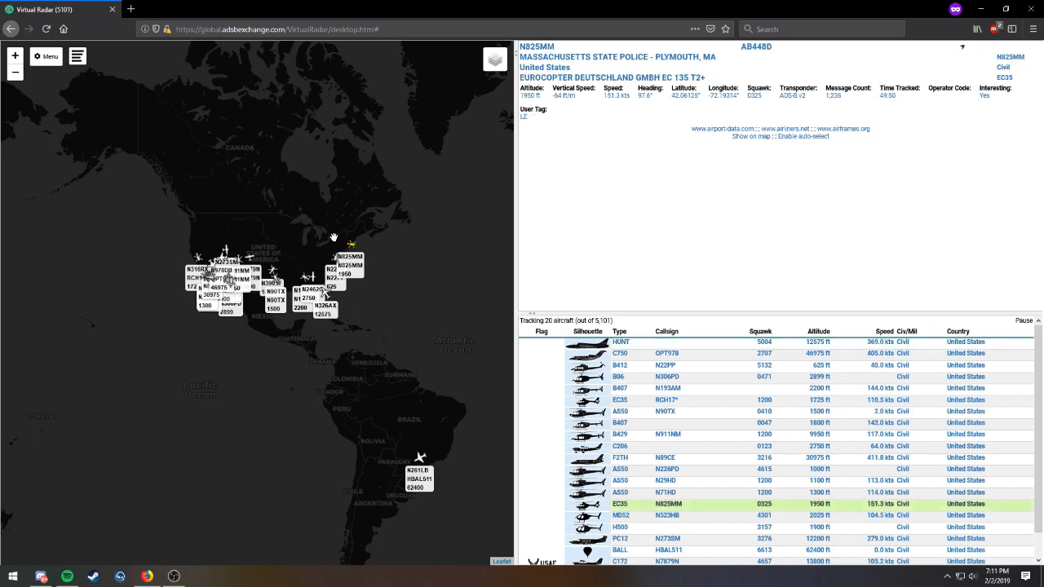
{"action": "left_click", "coordinate": [666, 561]}
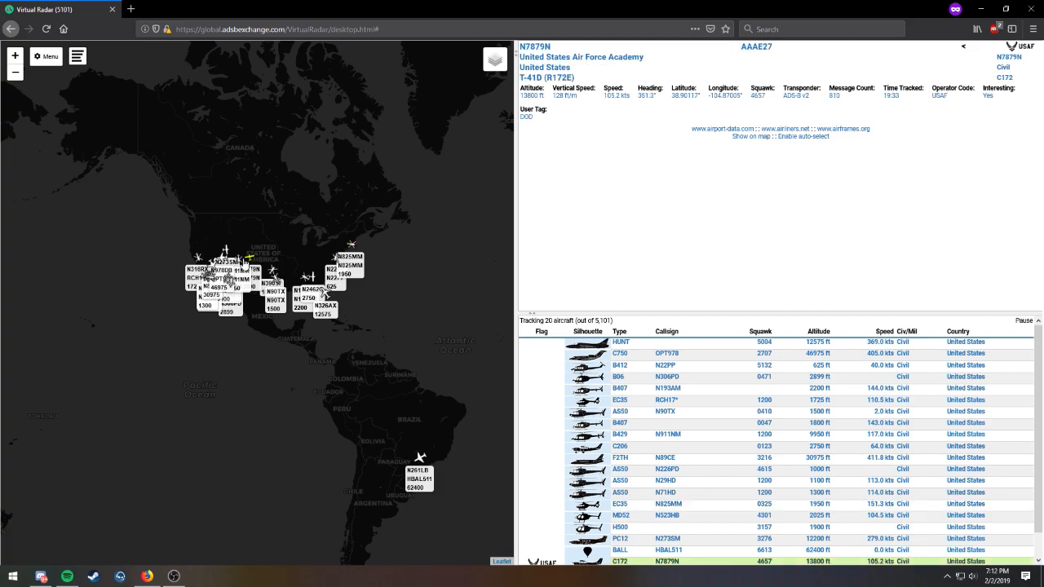
{"action": "left_click", "coordinate": [666, 434]}
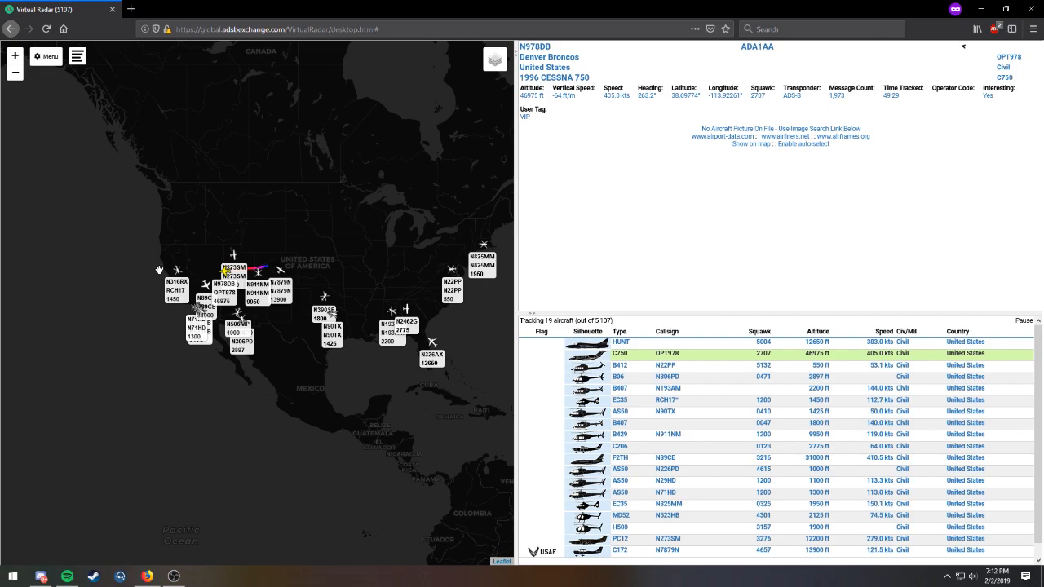
{"action": "left_click", "coordinate": [665, 458]}
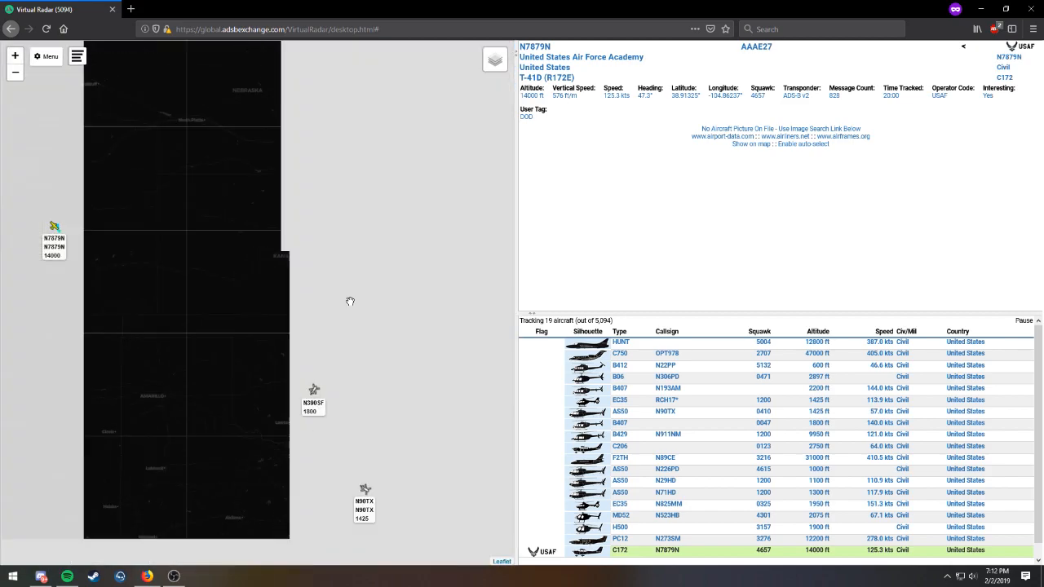
{"action": "left_click", "coordinate": [666, 412]}
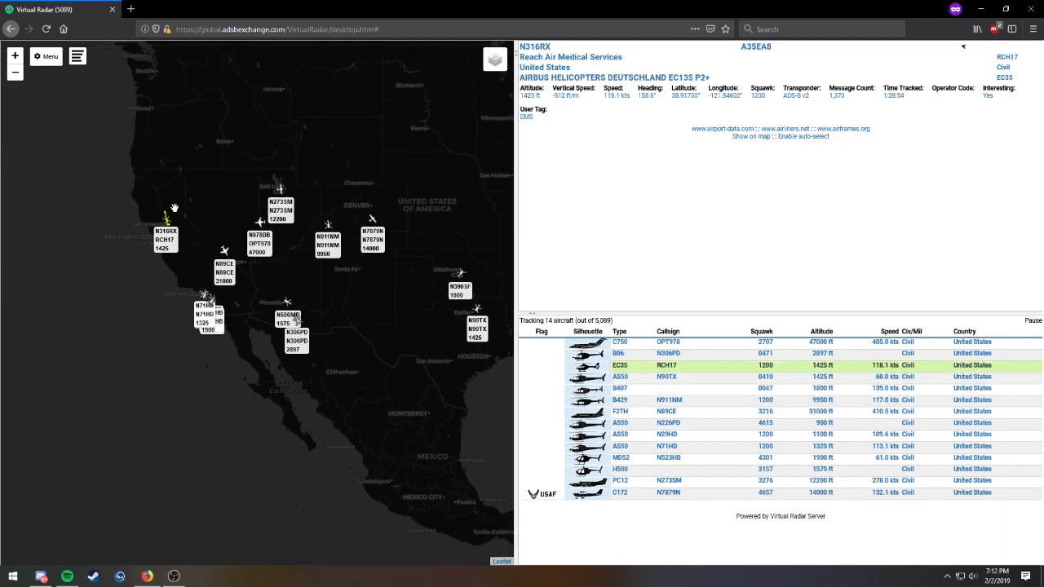
Step: Open Menu > Options to turn the Military filter back on
{"action": "left_click", "coordinate": [45, 56]}
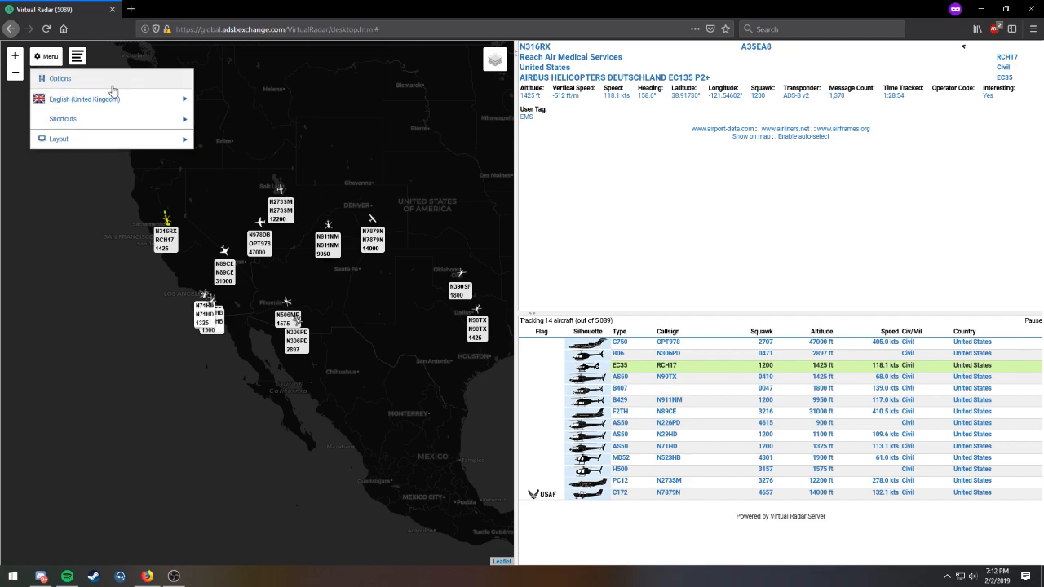
{"action": "left_click", "coordinate": [59, 78]}
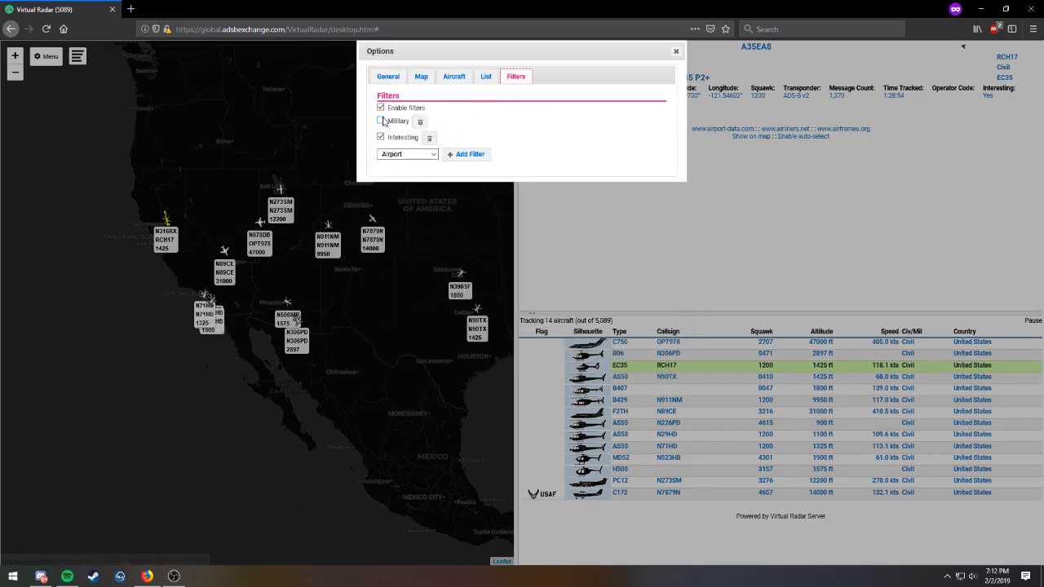
{"action": "left_click", "coordinate": [677, 50]}
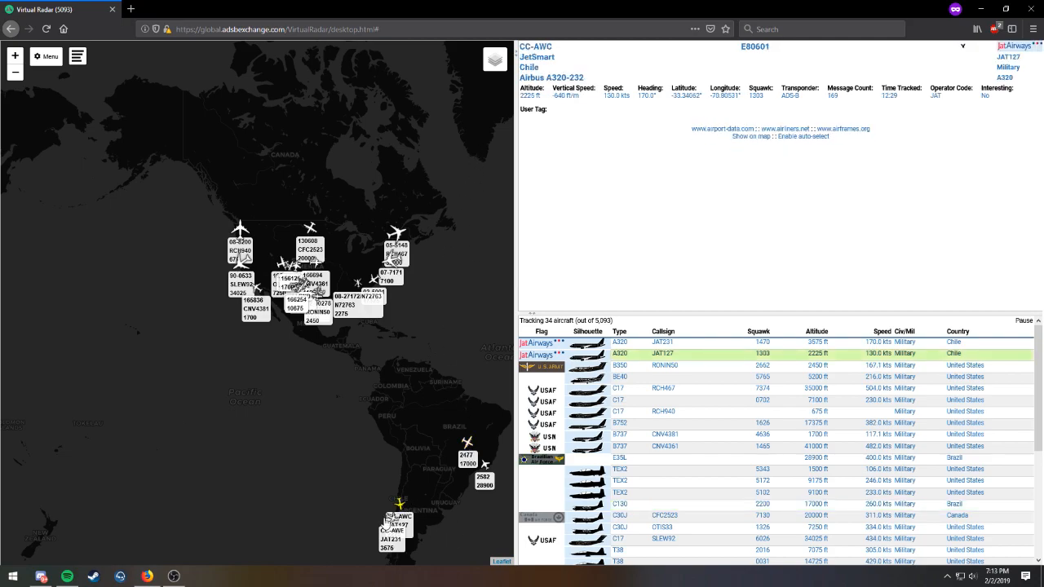
Step: View details for JetSmart A320 CC-AWE and Black Hawk N72763
{"action": "left_click", "coordinate": [662, 341]}
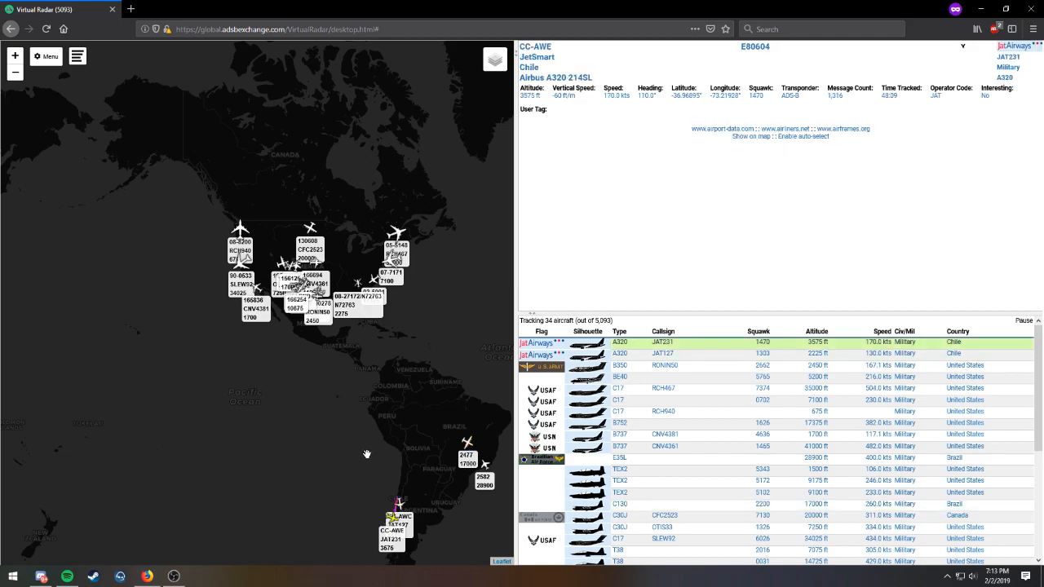
{"action": "mouse_move", "coordinate": [359, 263]}
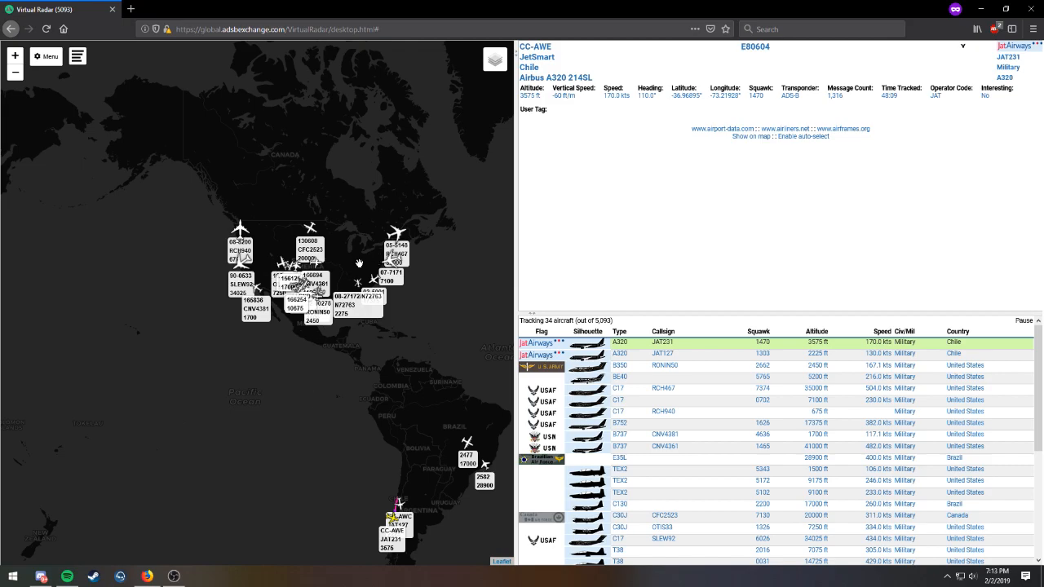
{"action": "left_click", "coordinate": [359, 286]}
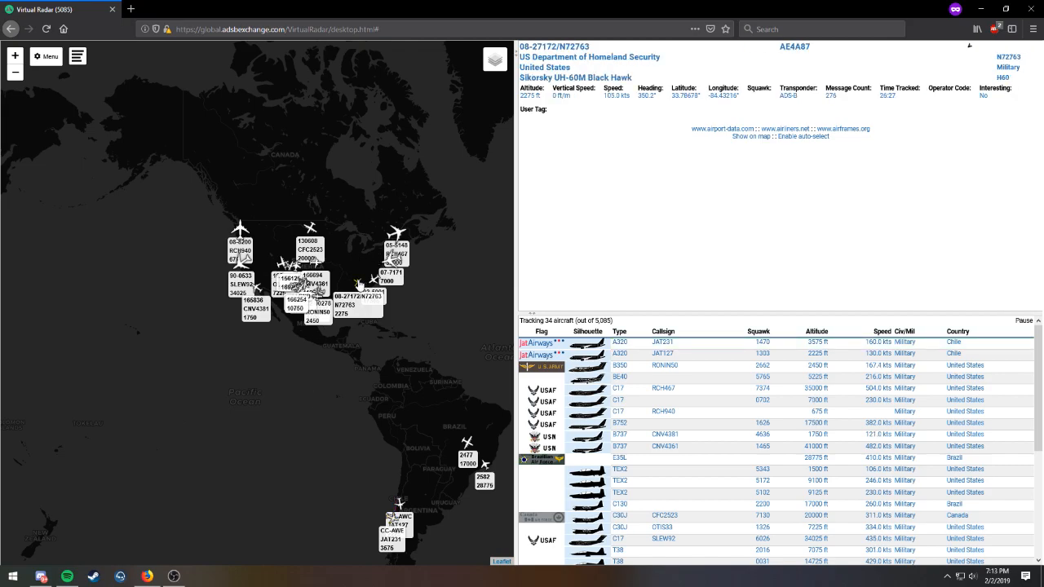